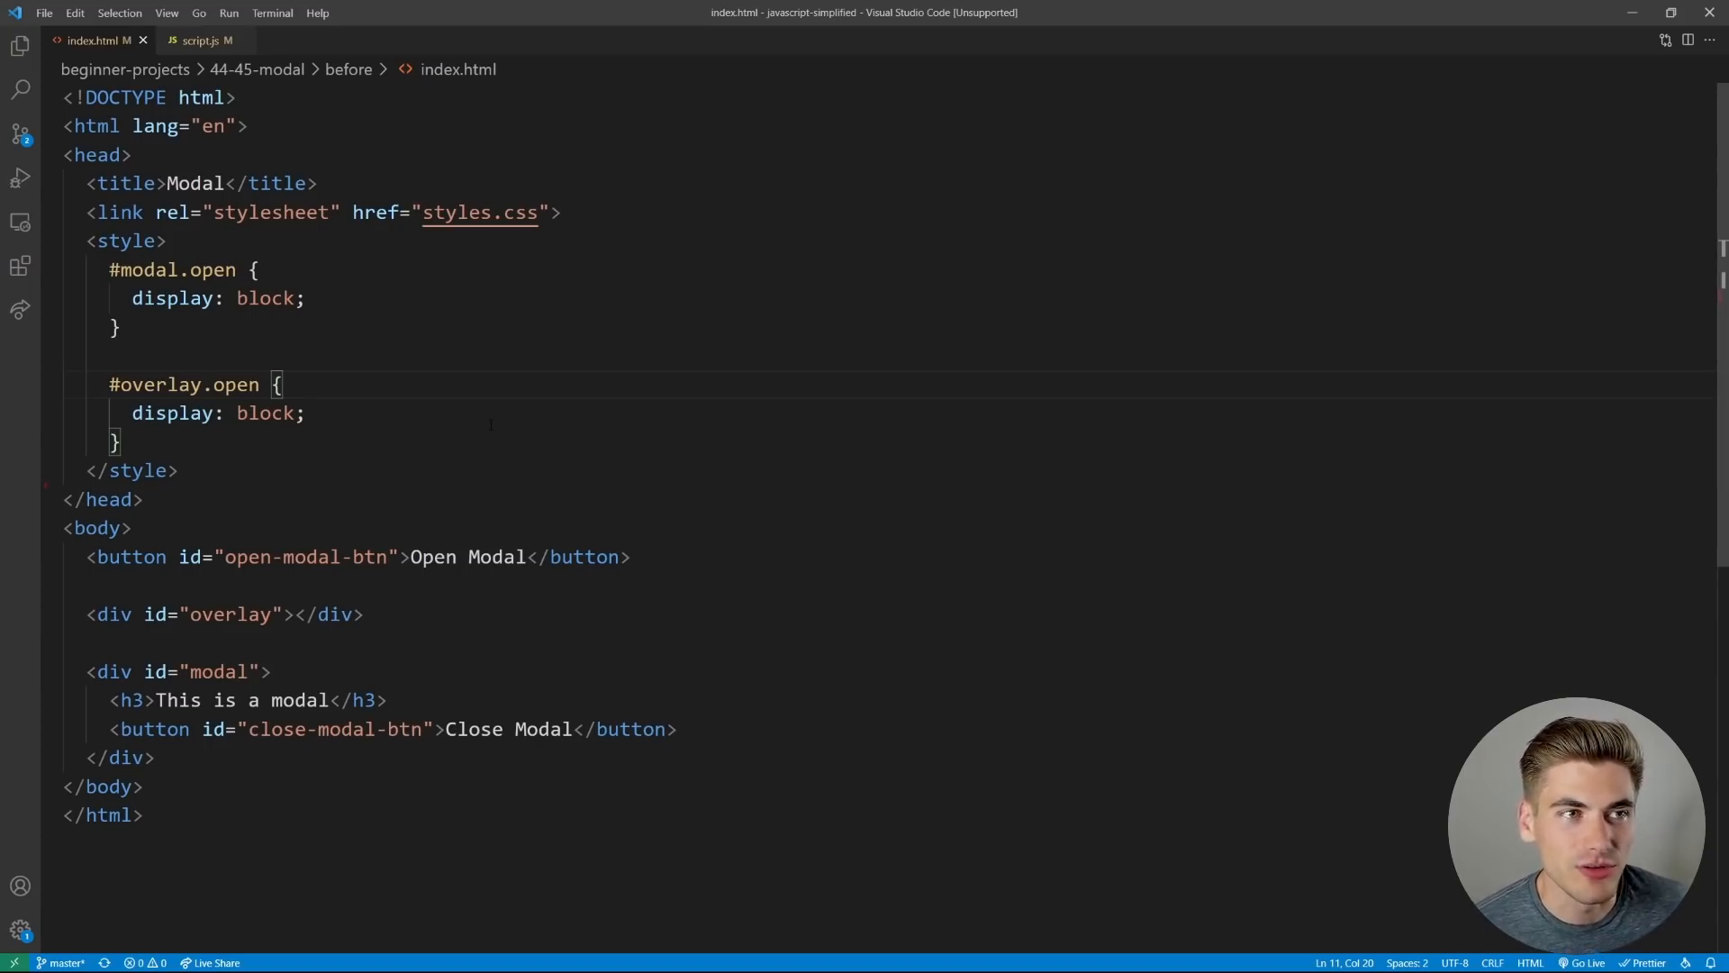
# Check the empty script.js, then add '<!-- TODO: 1. Link the script tag -->' below </style> in index.html
pyautogui.click(200, 41)
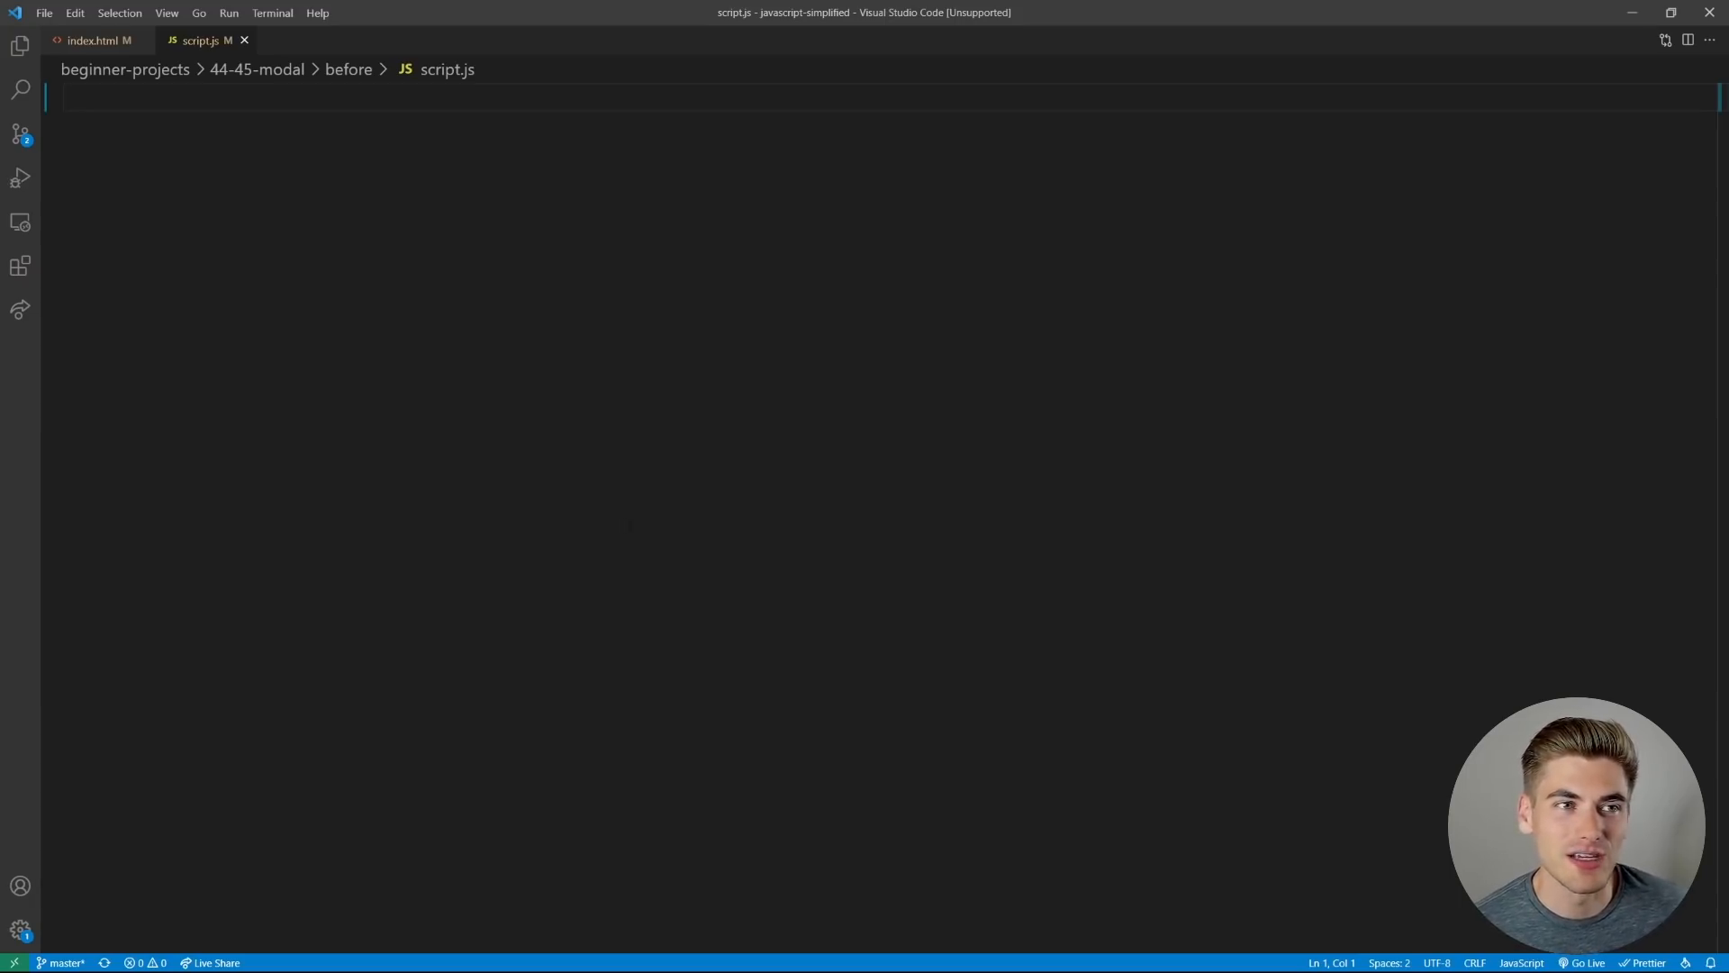
pyautogui.click(95, 41)
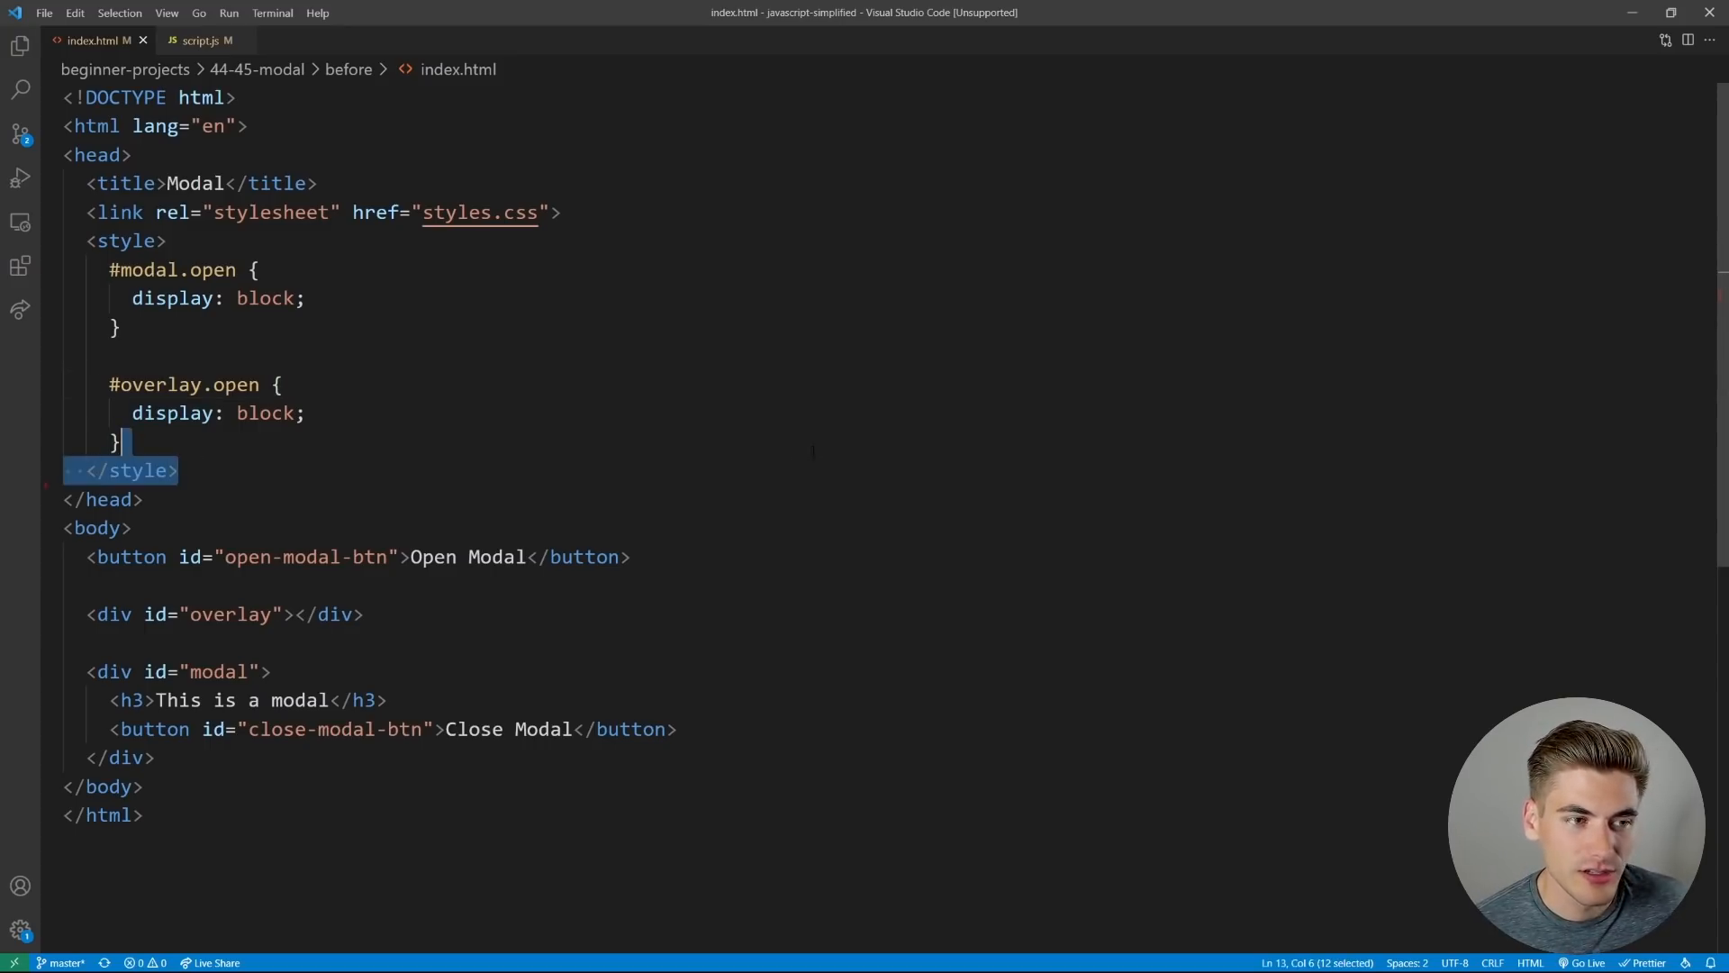
pyautogui.write('<!-- TODO: 1. Link the script tag -->')
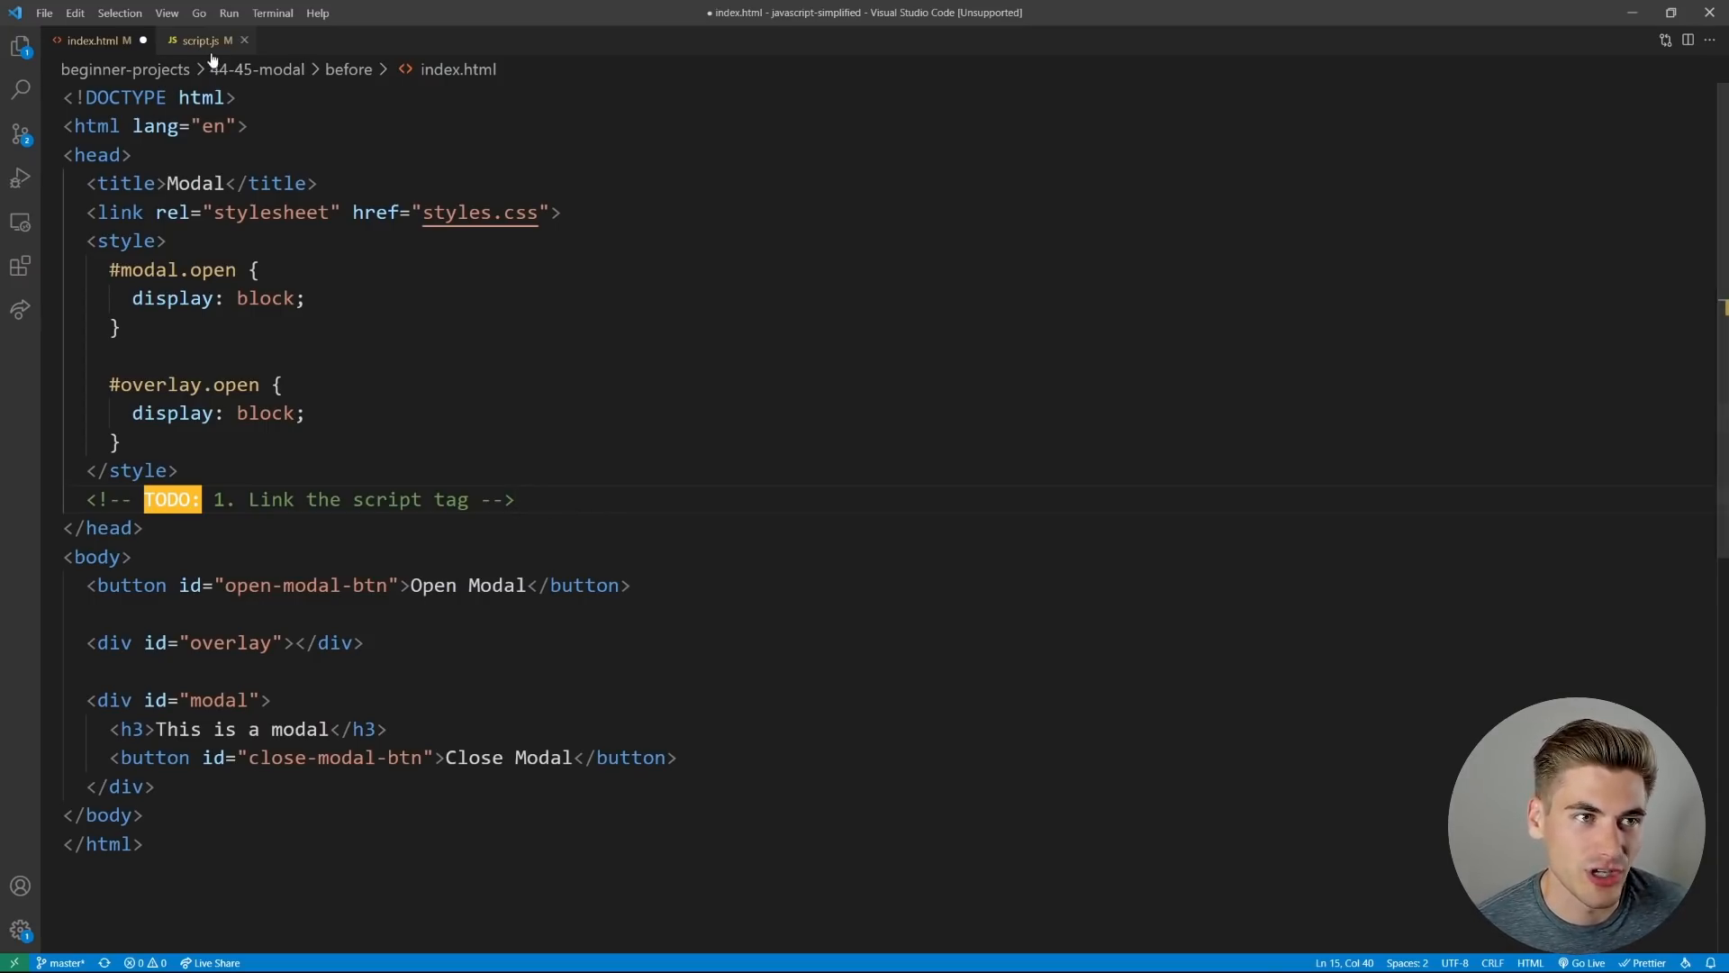
# Outline script.js with TODO steps 2–4: select modal elements, add open and close click listeners
pyautogui.click(197, 40)
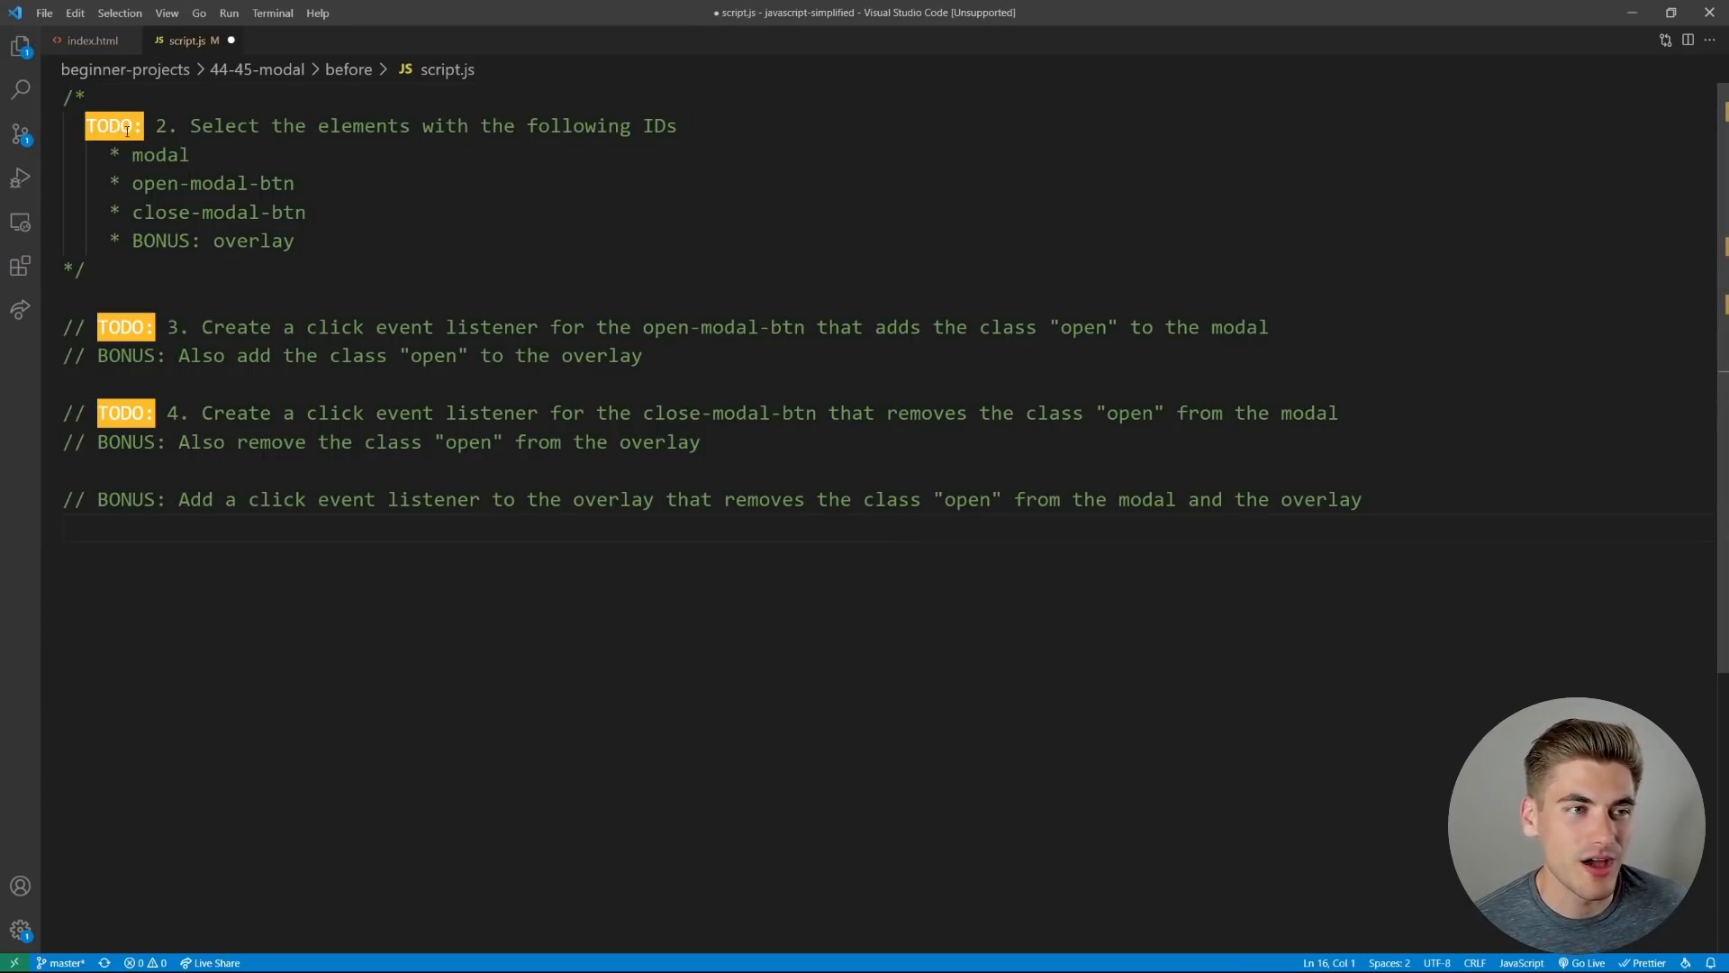
pyautogui.moveTo(86, 42)
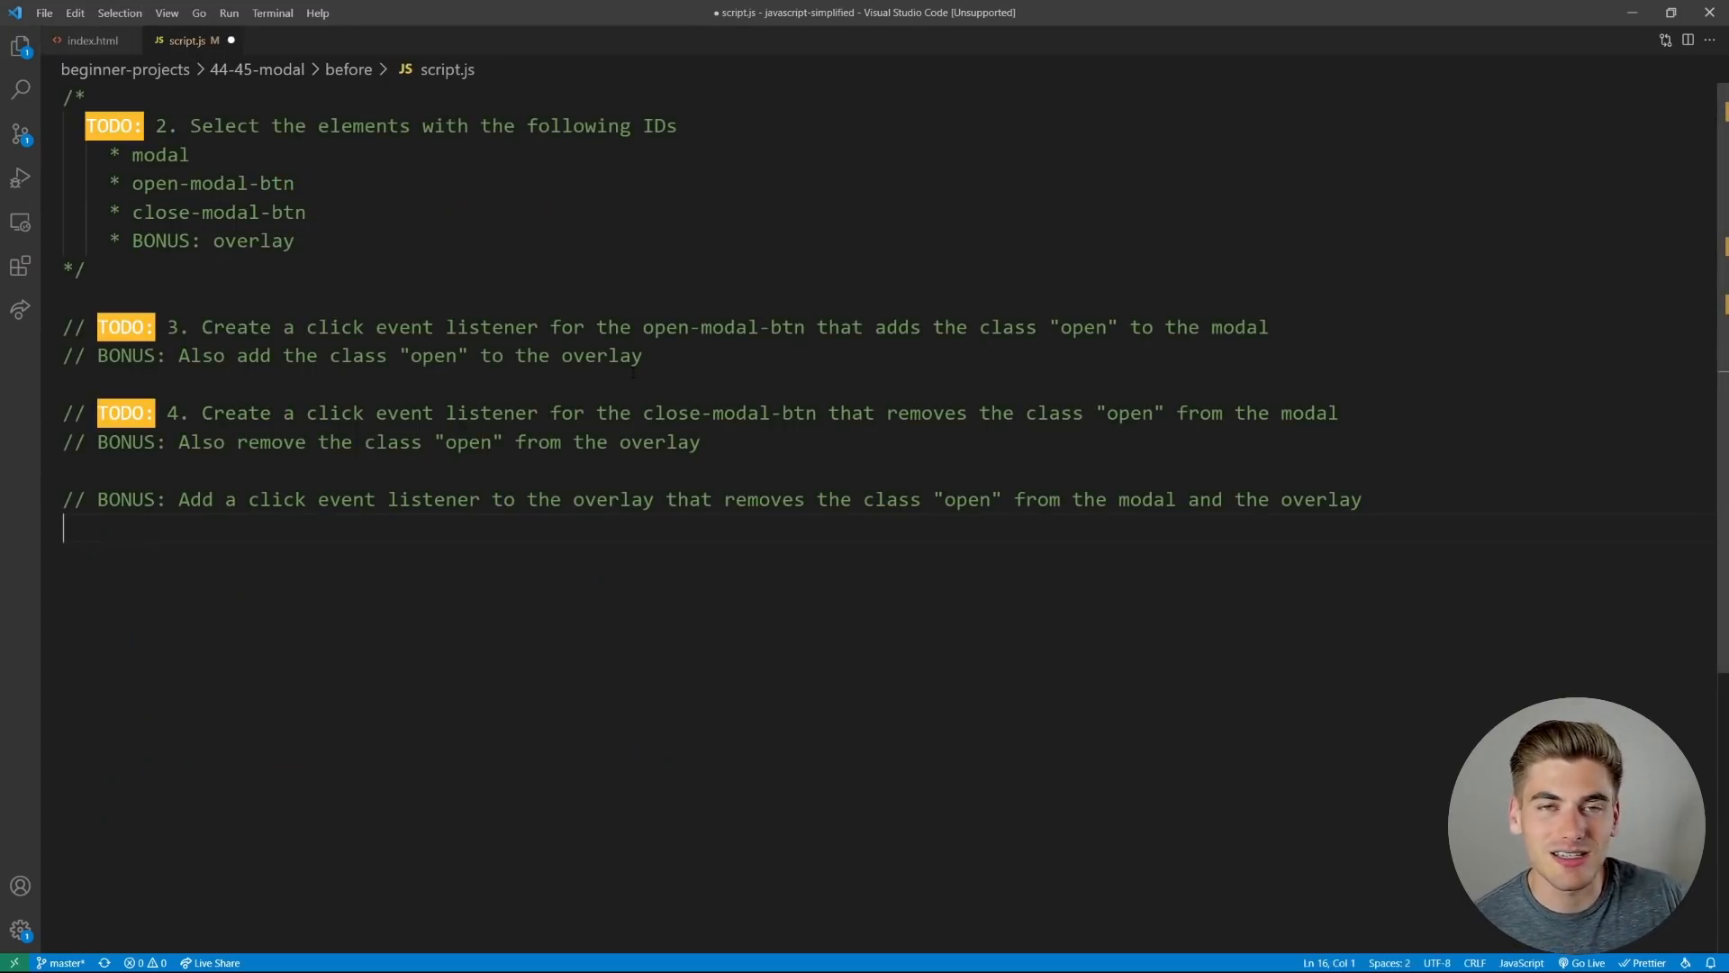
pyautogui.doubleClick(162, 126)
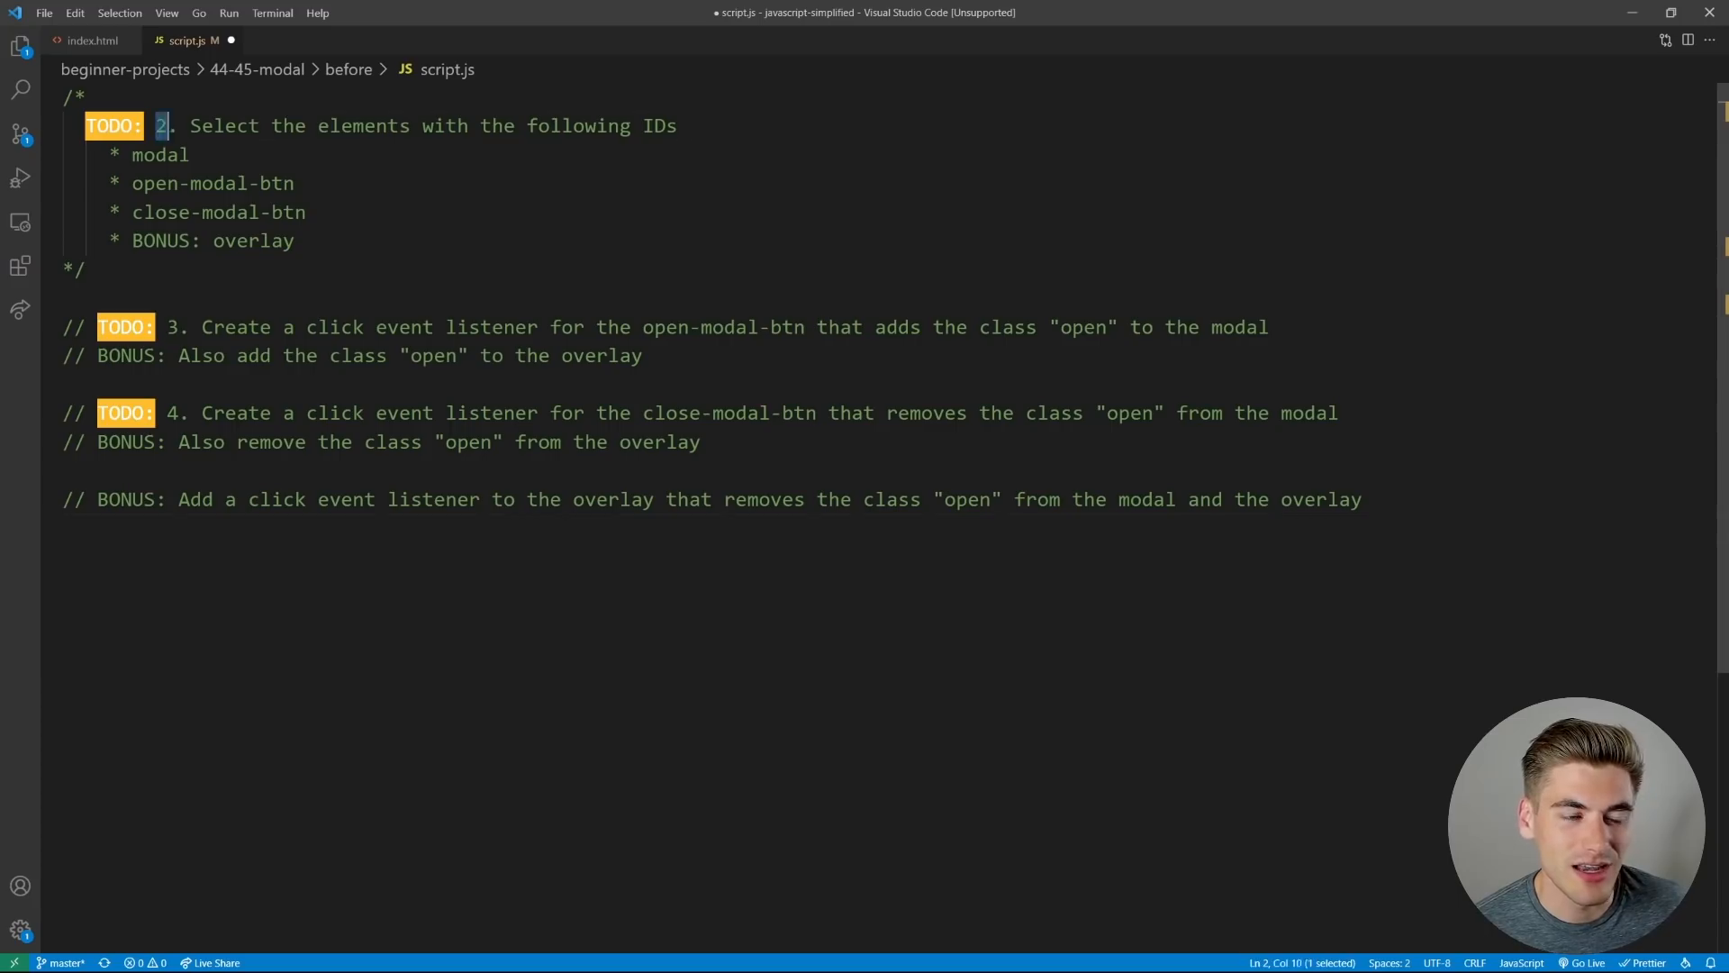
pyautogui.click(293, 240)
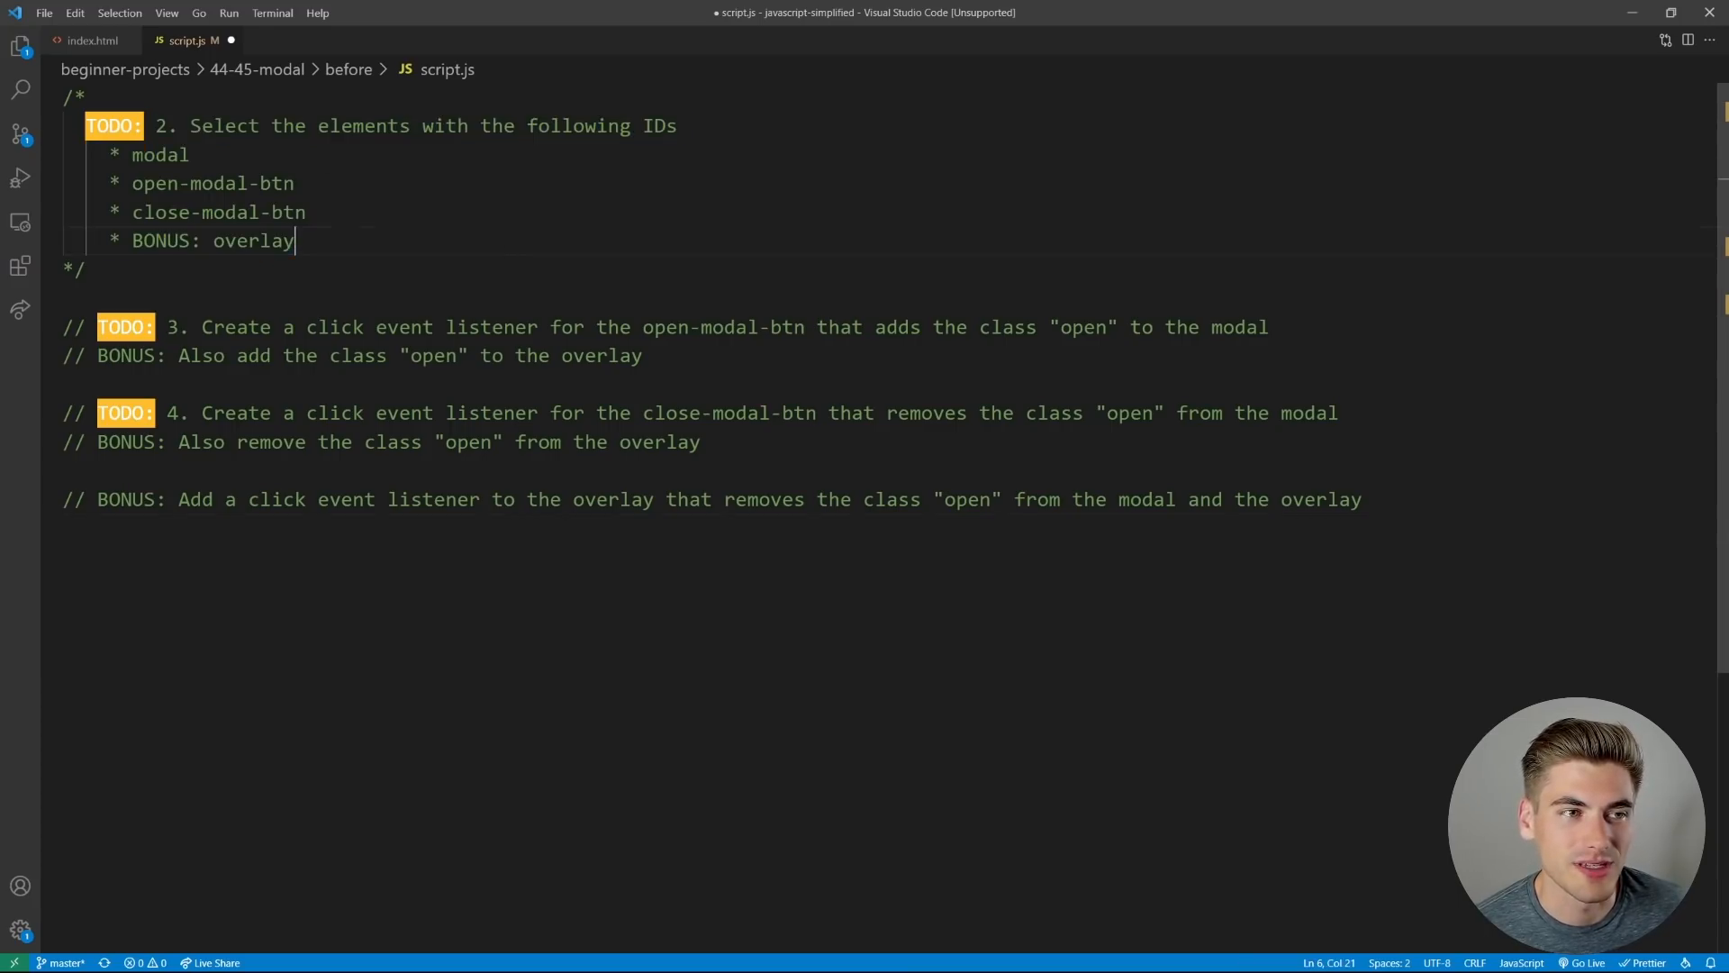
pyautogui.doubleClick(214, 184)
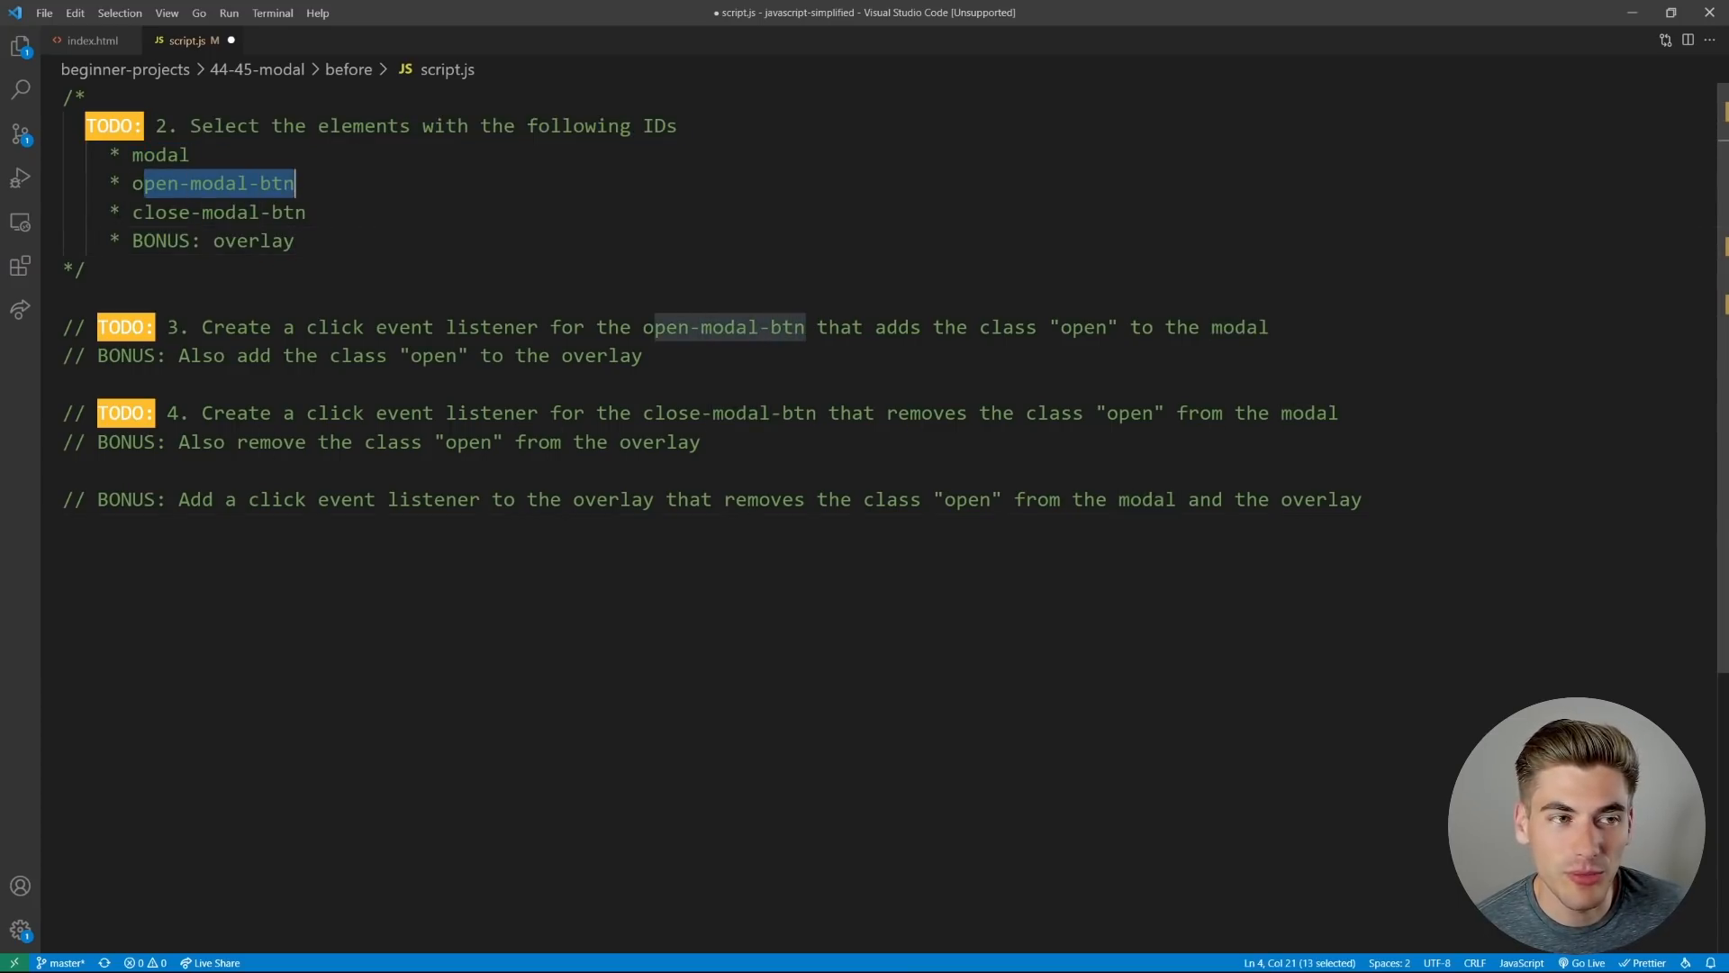
pyautogui.click(86, 40)
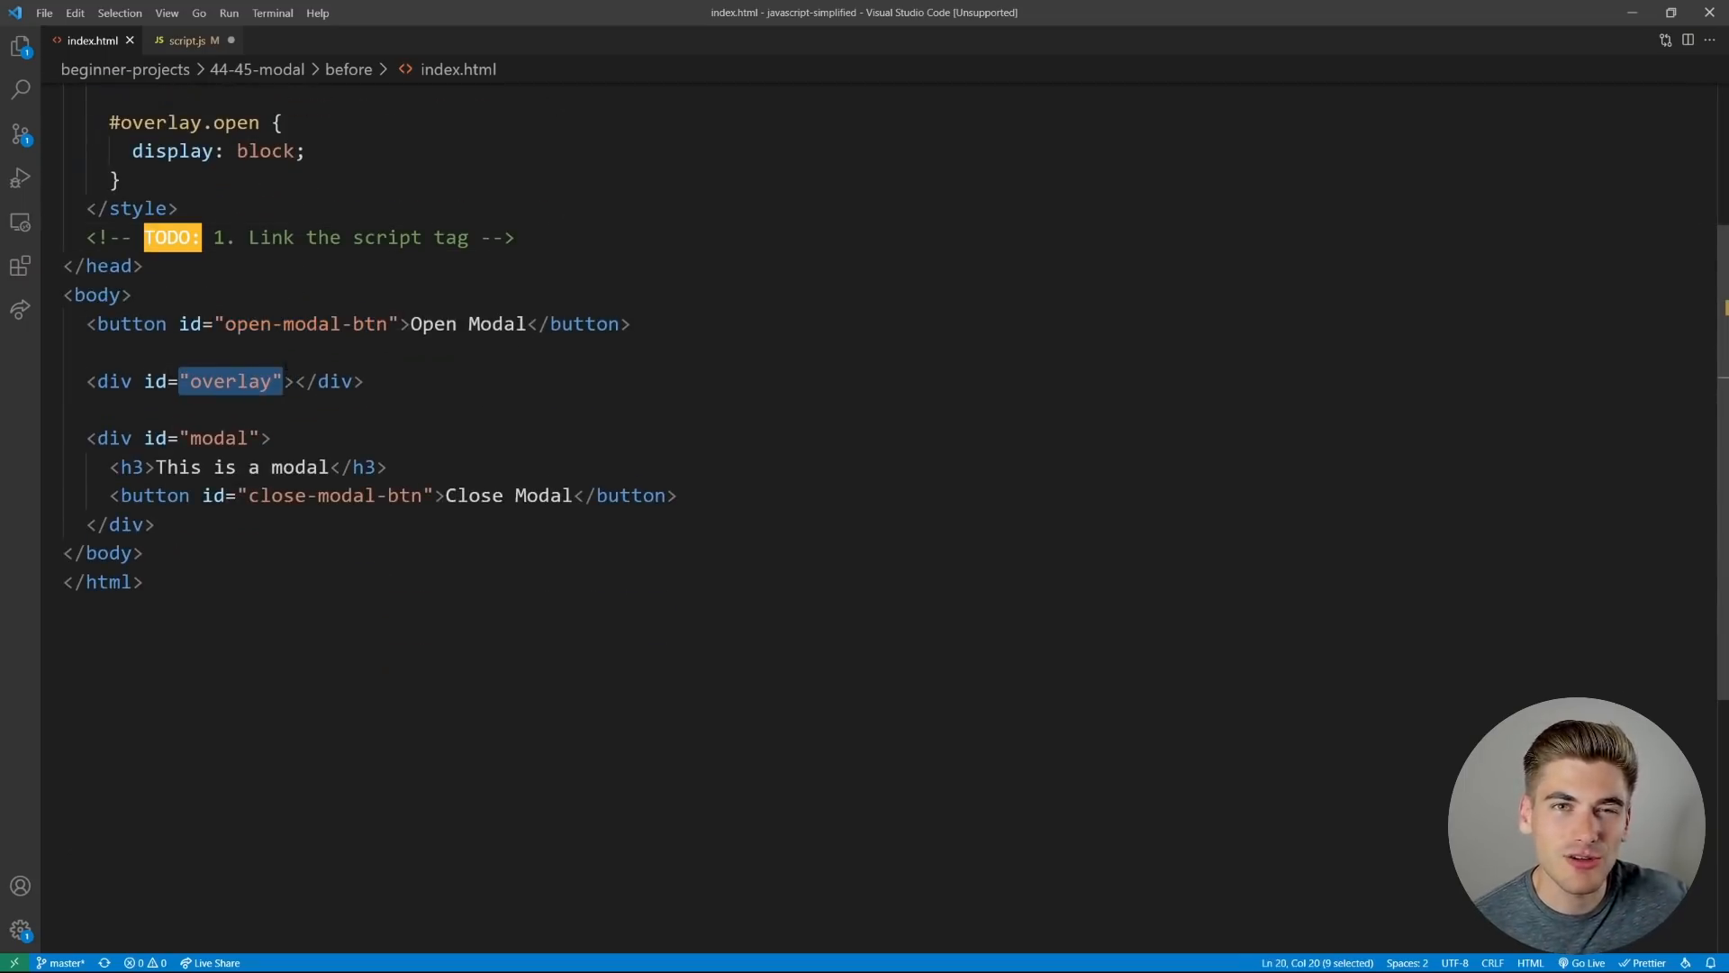
pyautogui.moveTo(185, 51)
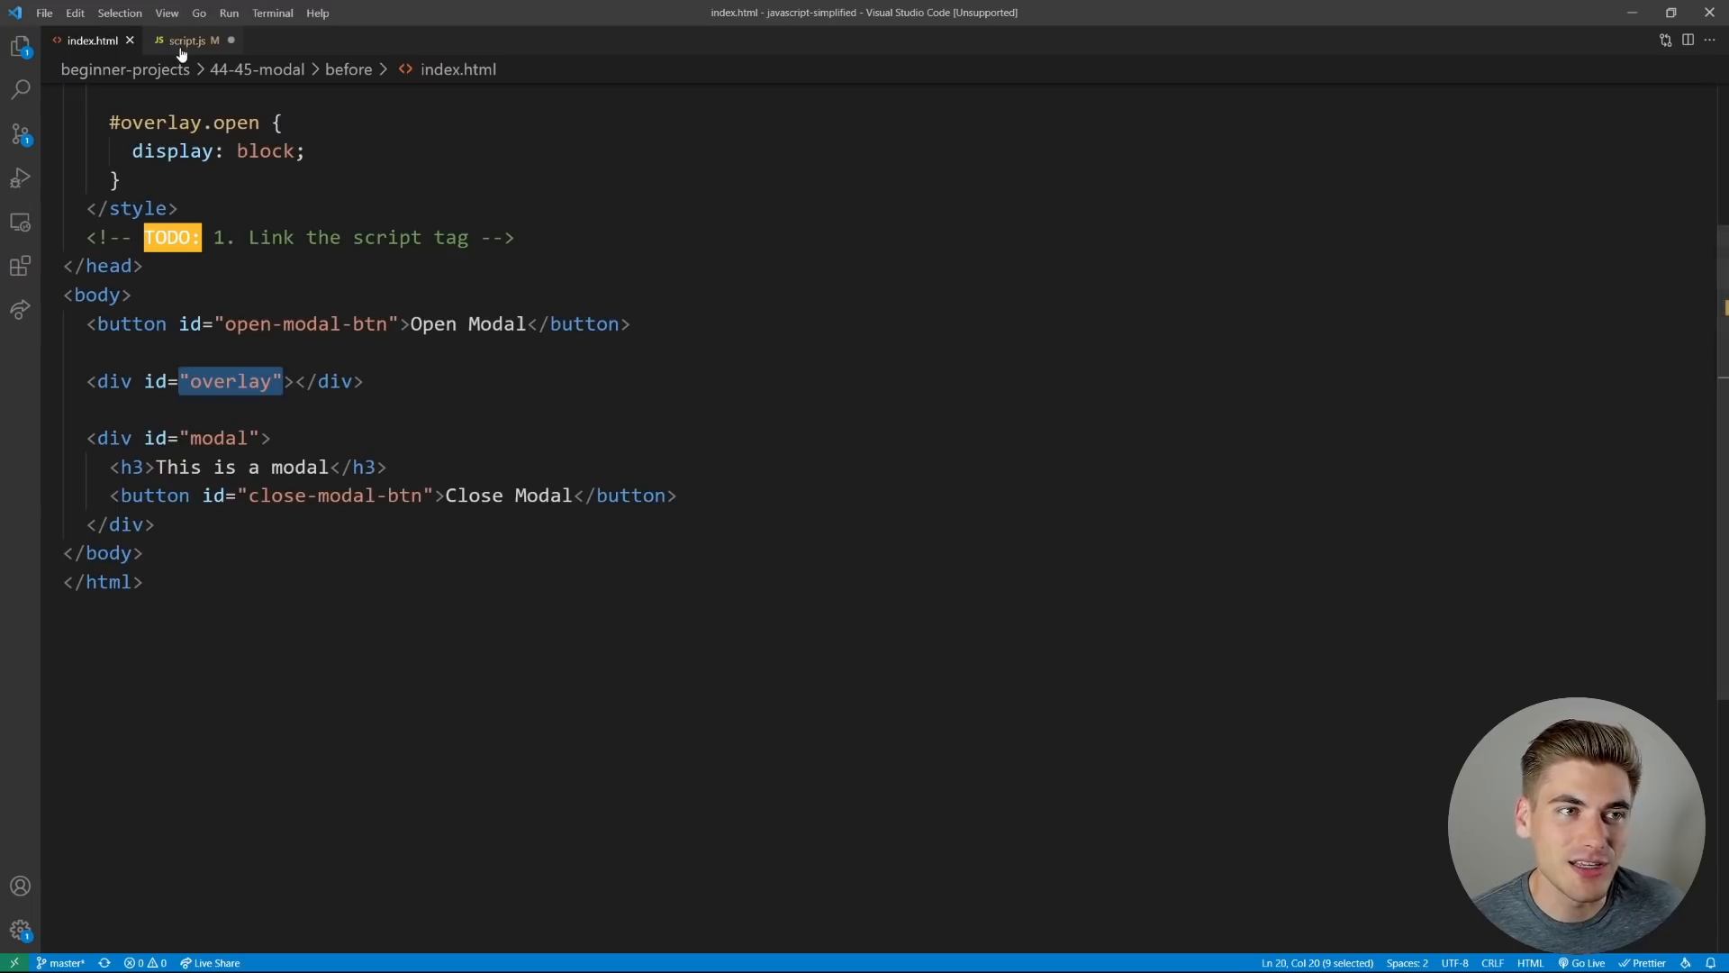
# Compare step 3's instruction and the BONUS items in script.js against the modal styles in index.html
pyautogui.click(189, 39)
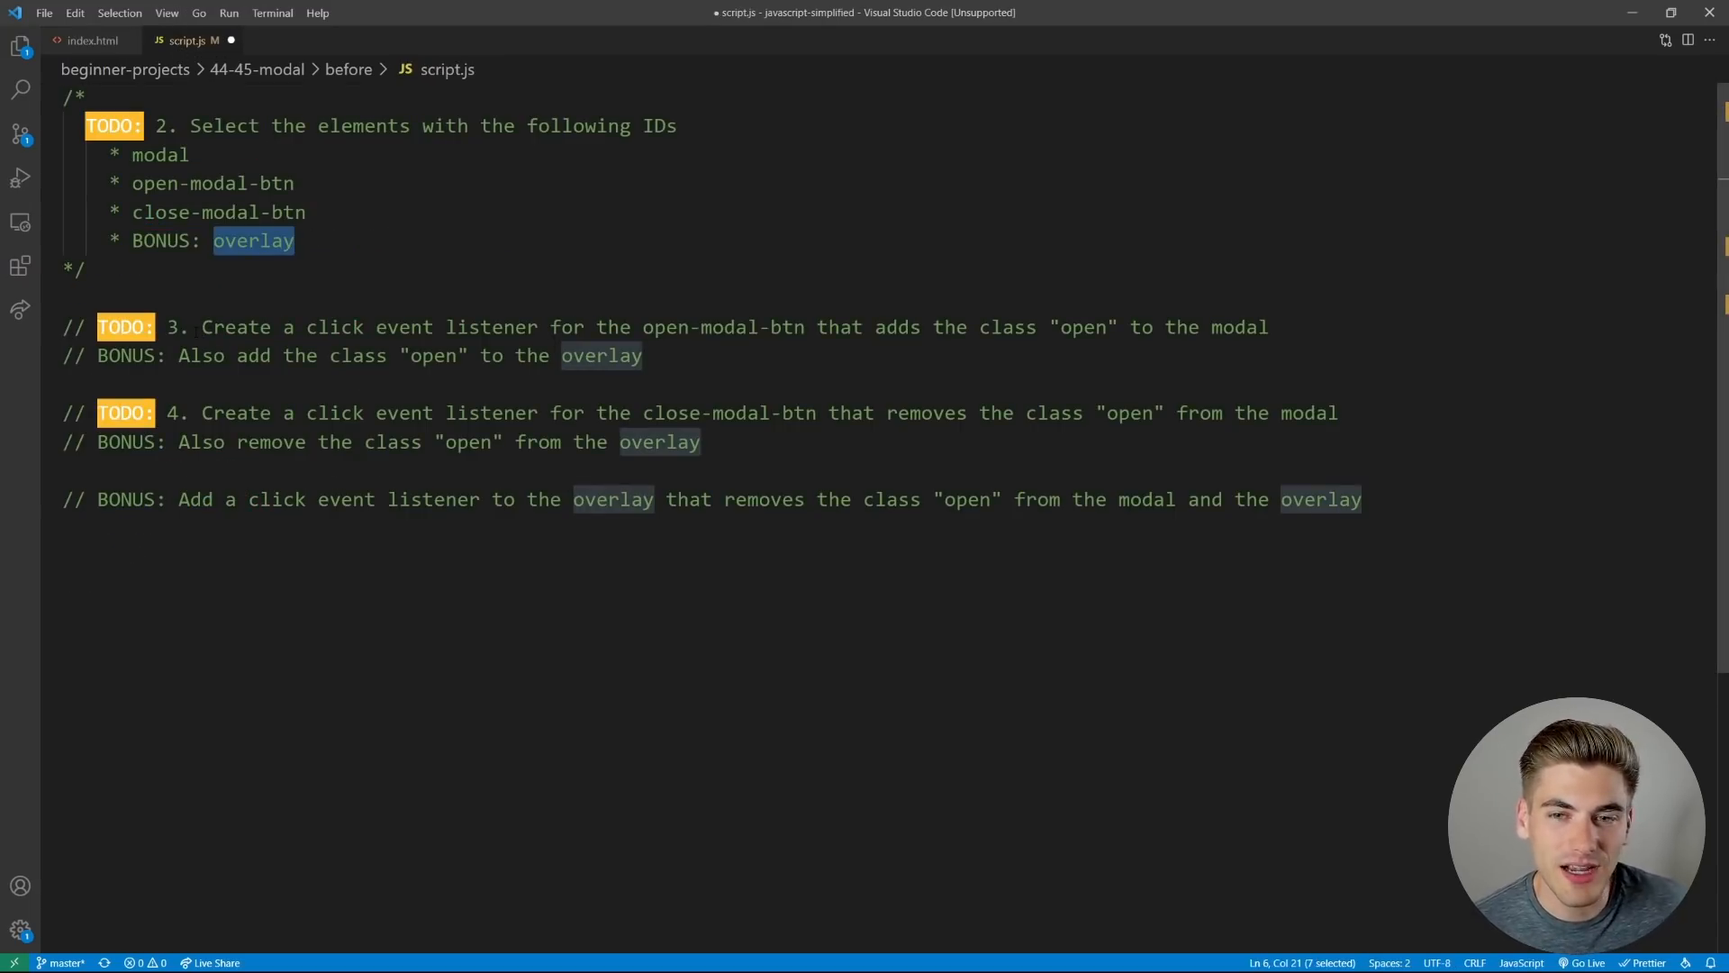
pyautogui.moveTo(202, 328); pyautogui.dragTo(682, 327)
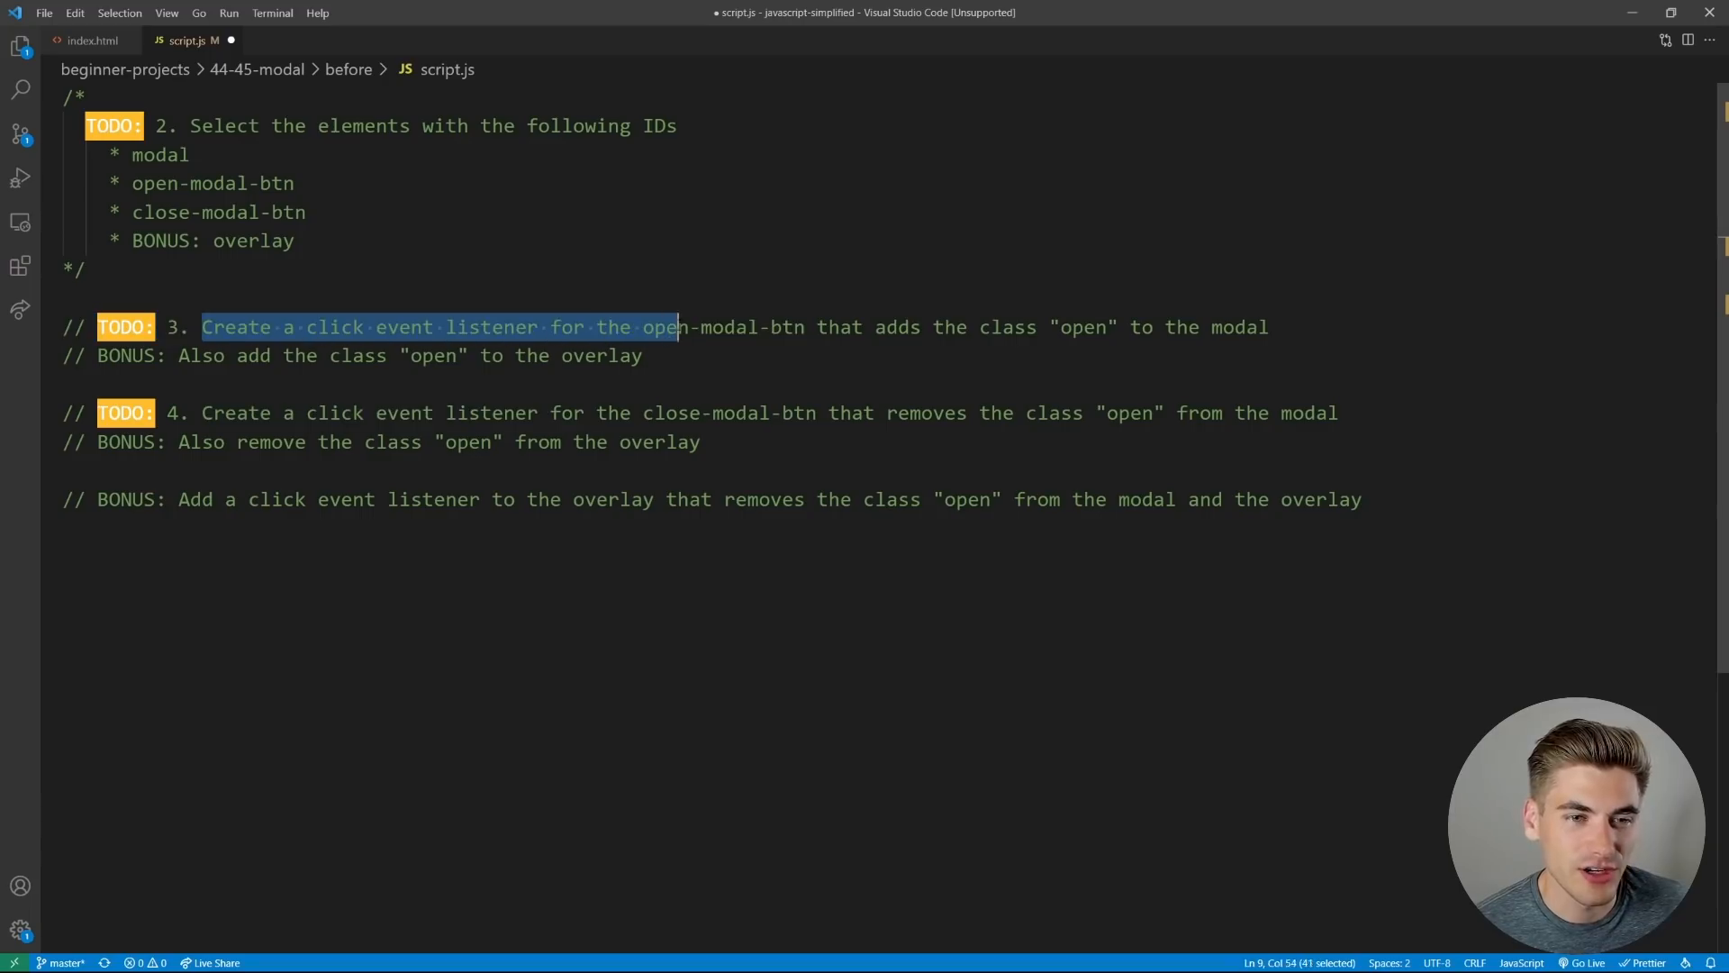
pyautogui.moveTo(678, 327); pyautogui.dragTo(814, 326)
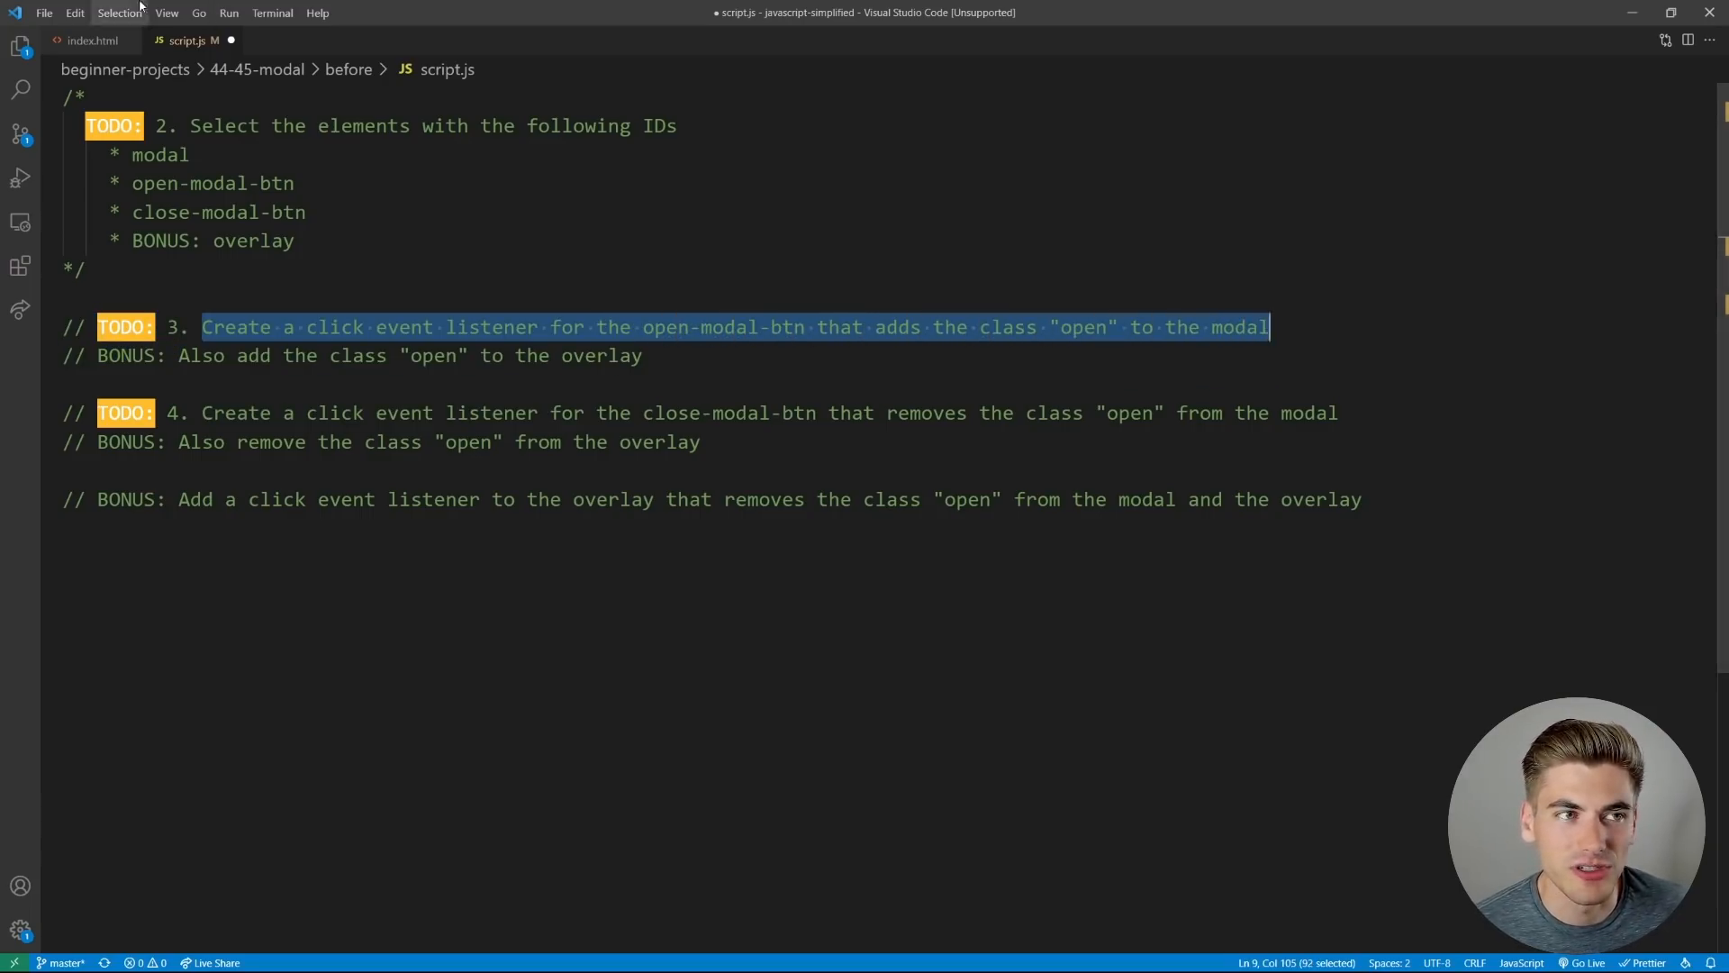
pyautogui.click(93, 41)
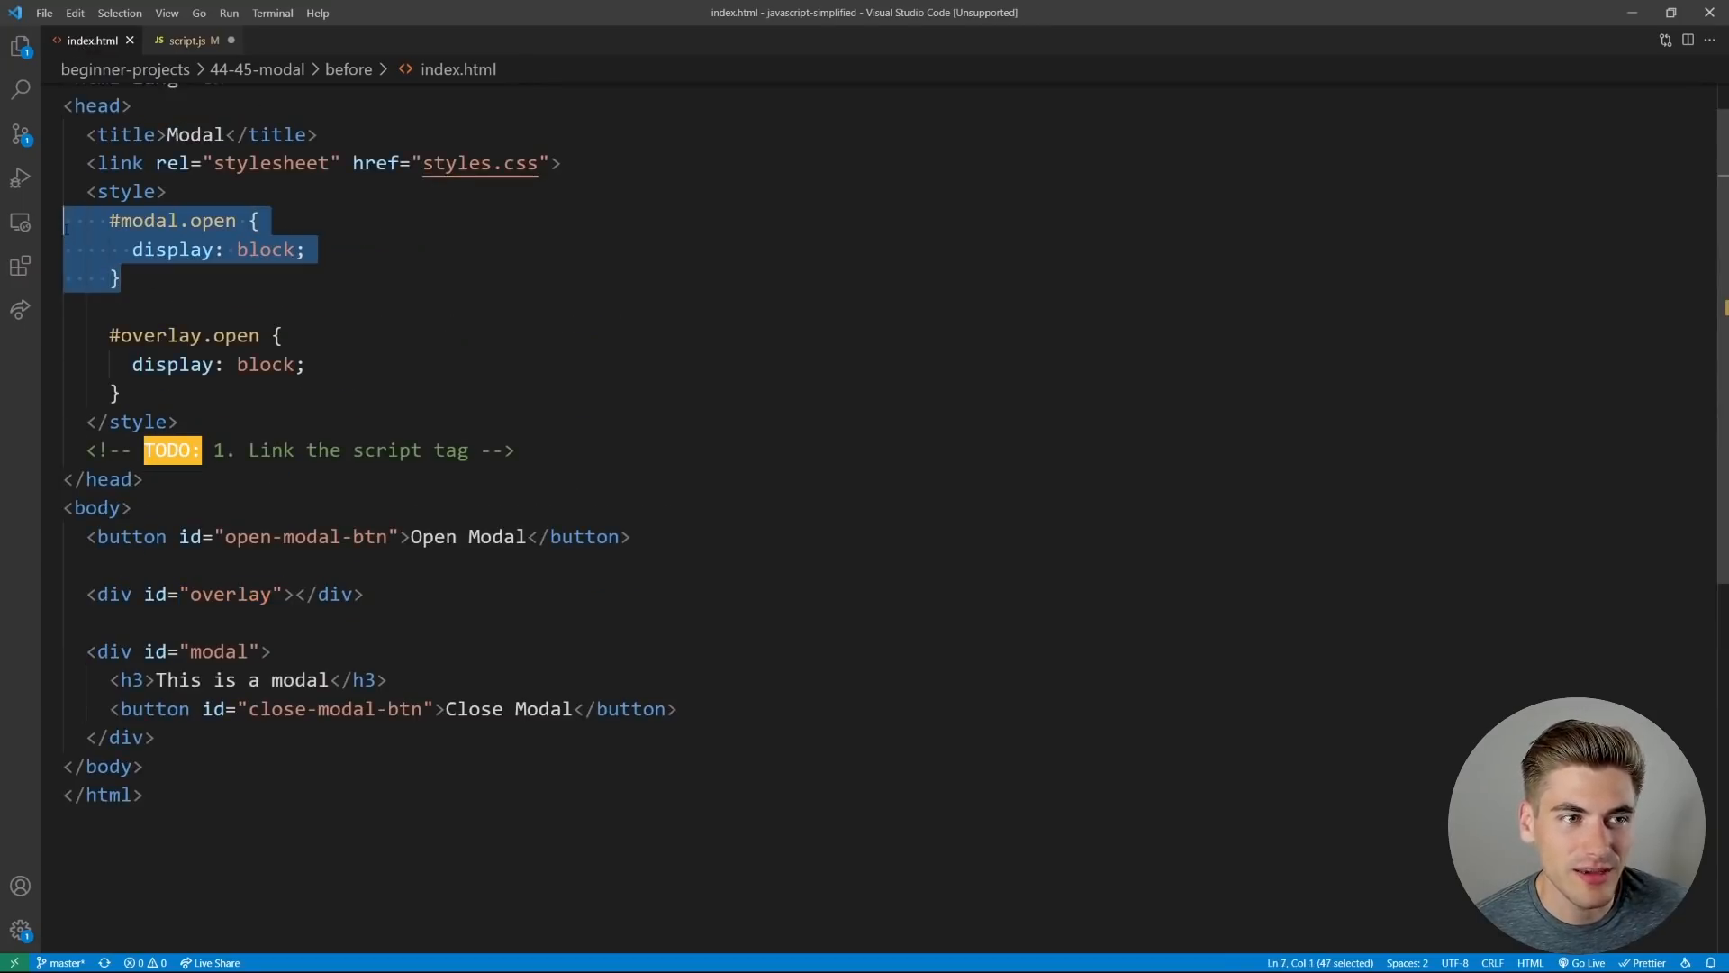
pyautogui.click(195, 40)
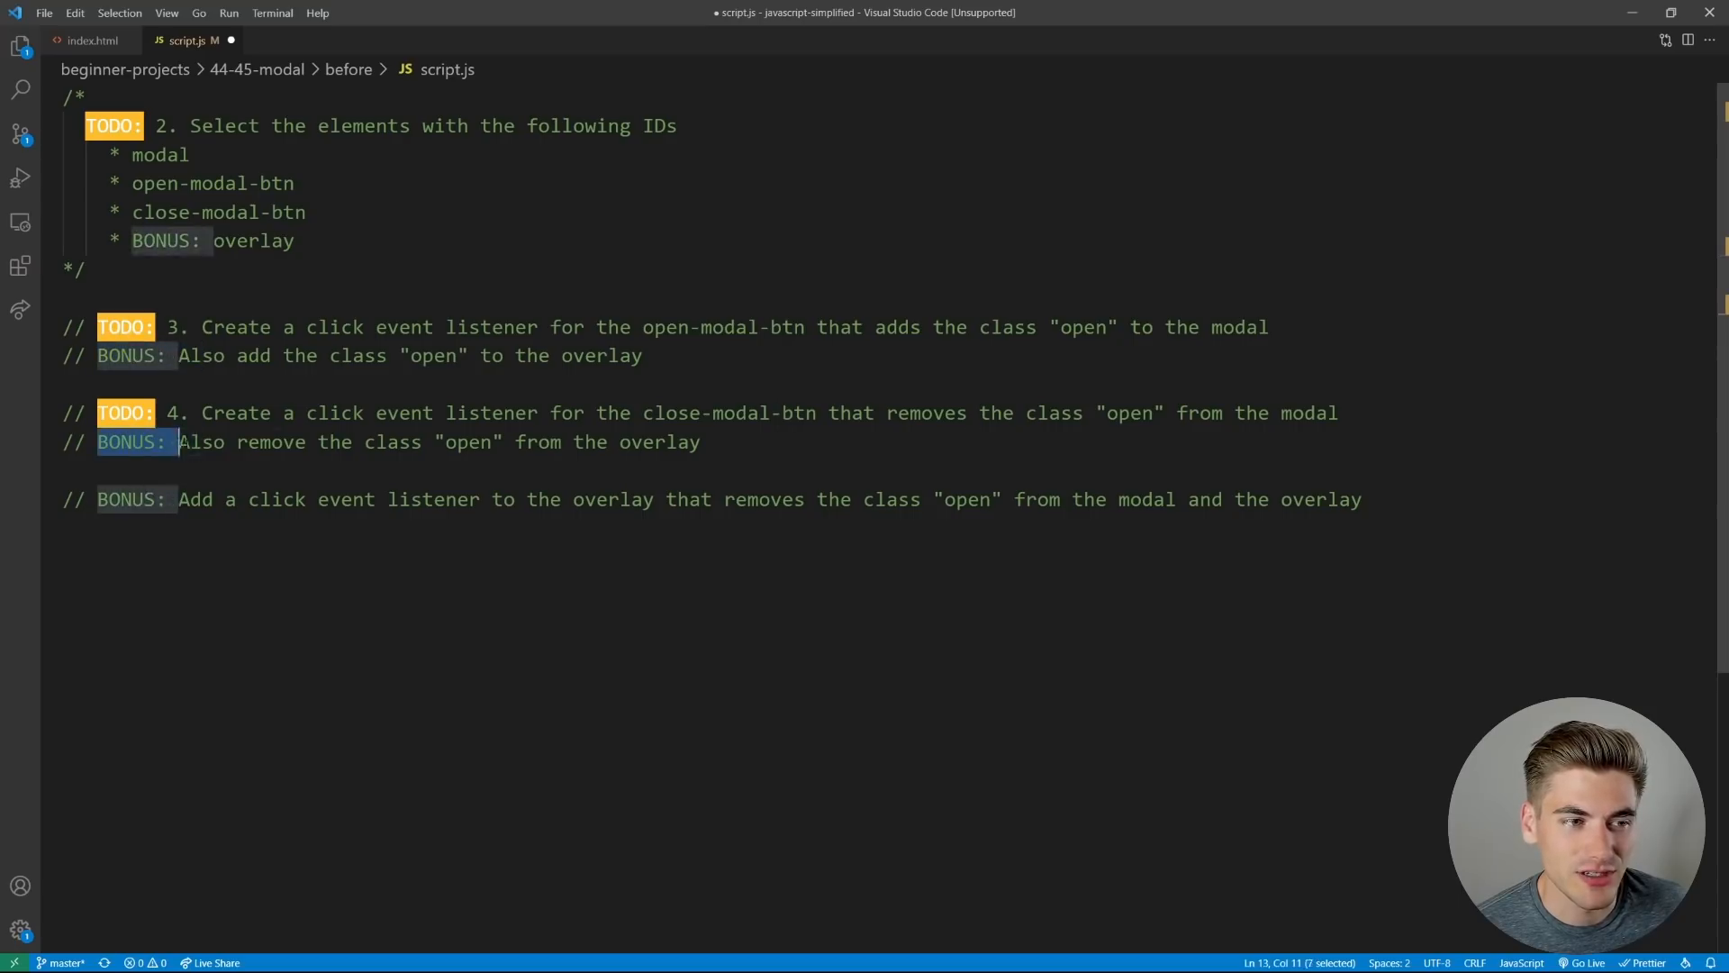
pyautogui.doubleClick(659, 442)
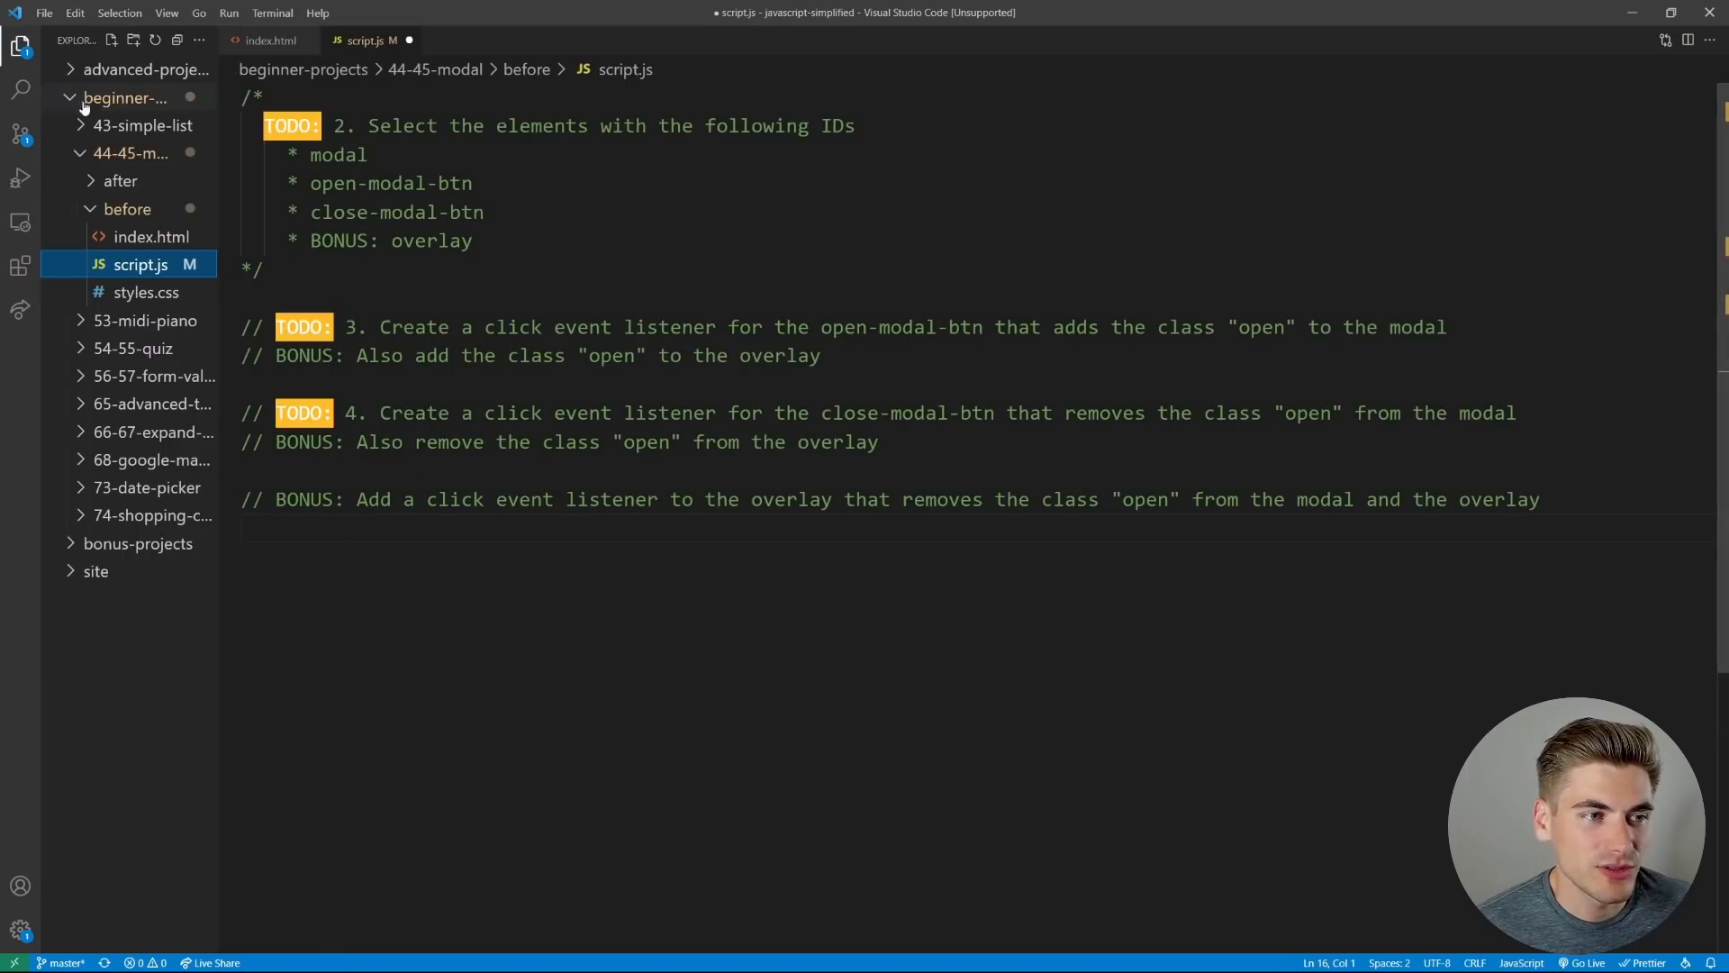
# Open the form-validation 'before' script.js and HTML, showing the clearErrors and showErrors TODO stubs
pyautogui.click(152, 376)
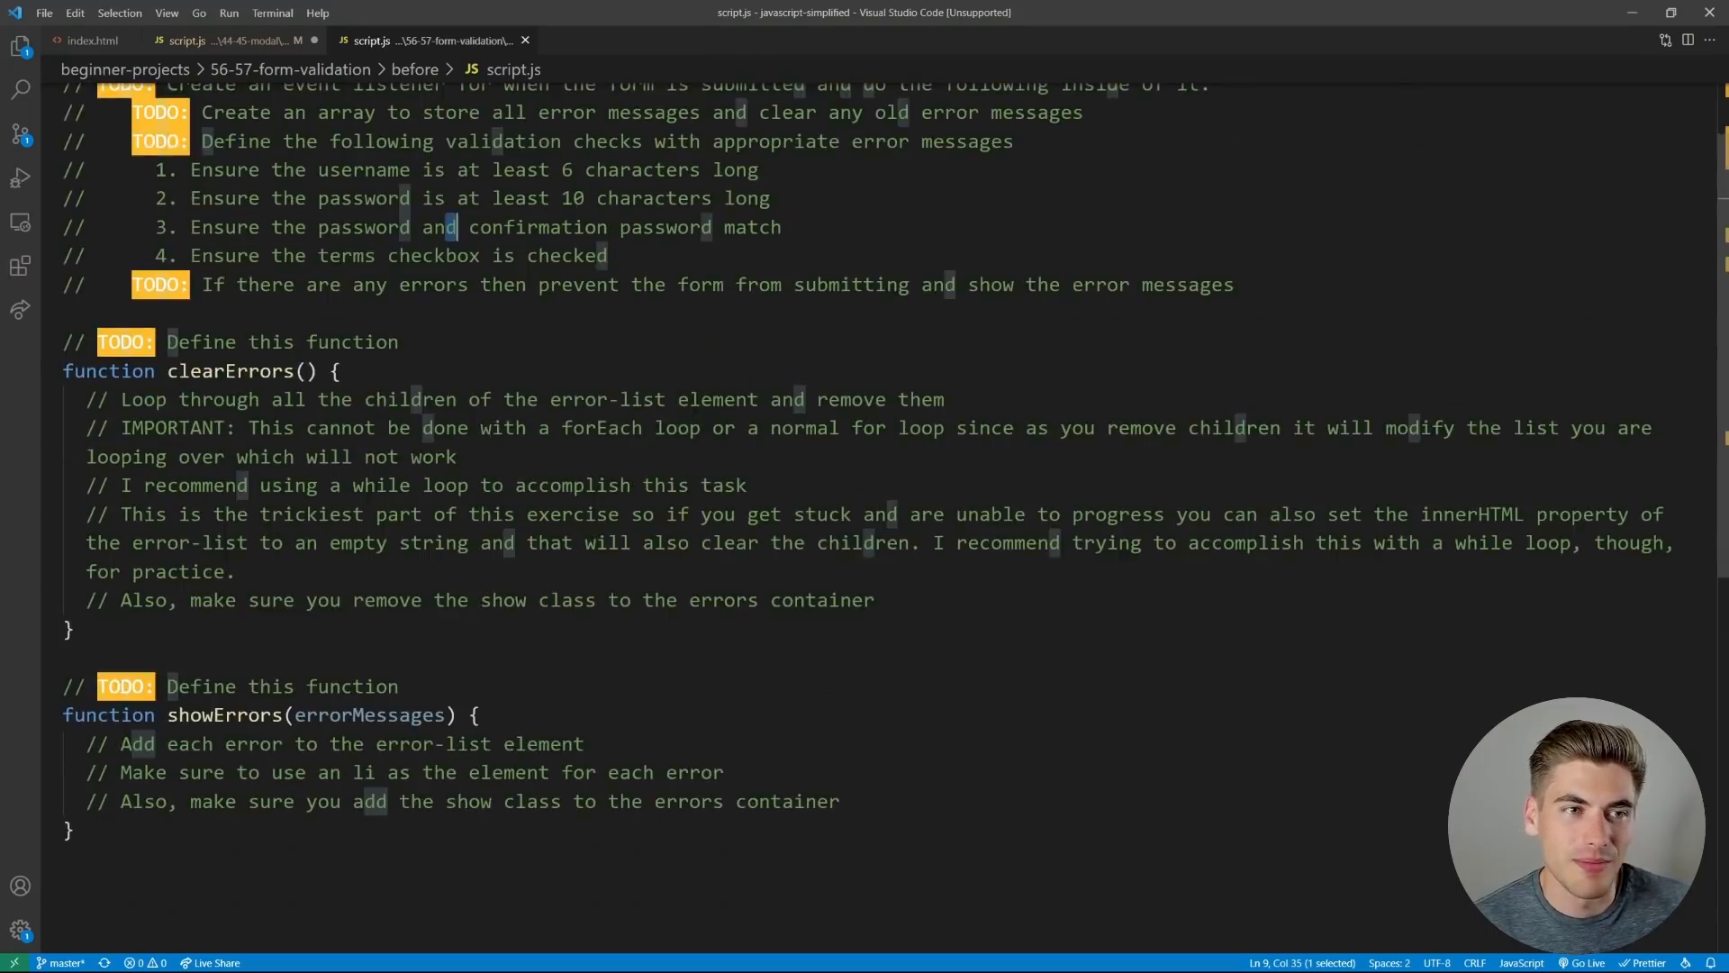
pyautogui.scroll(3)
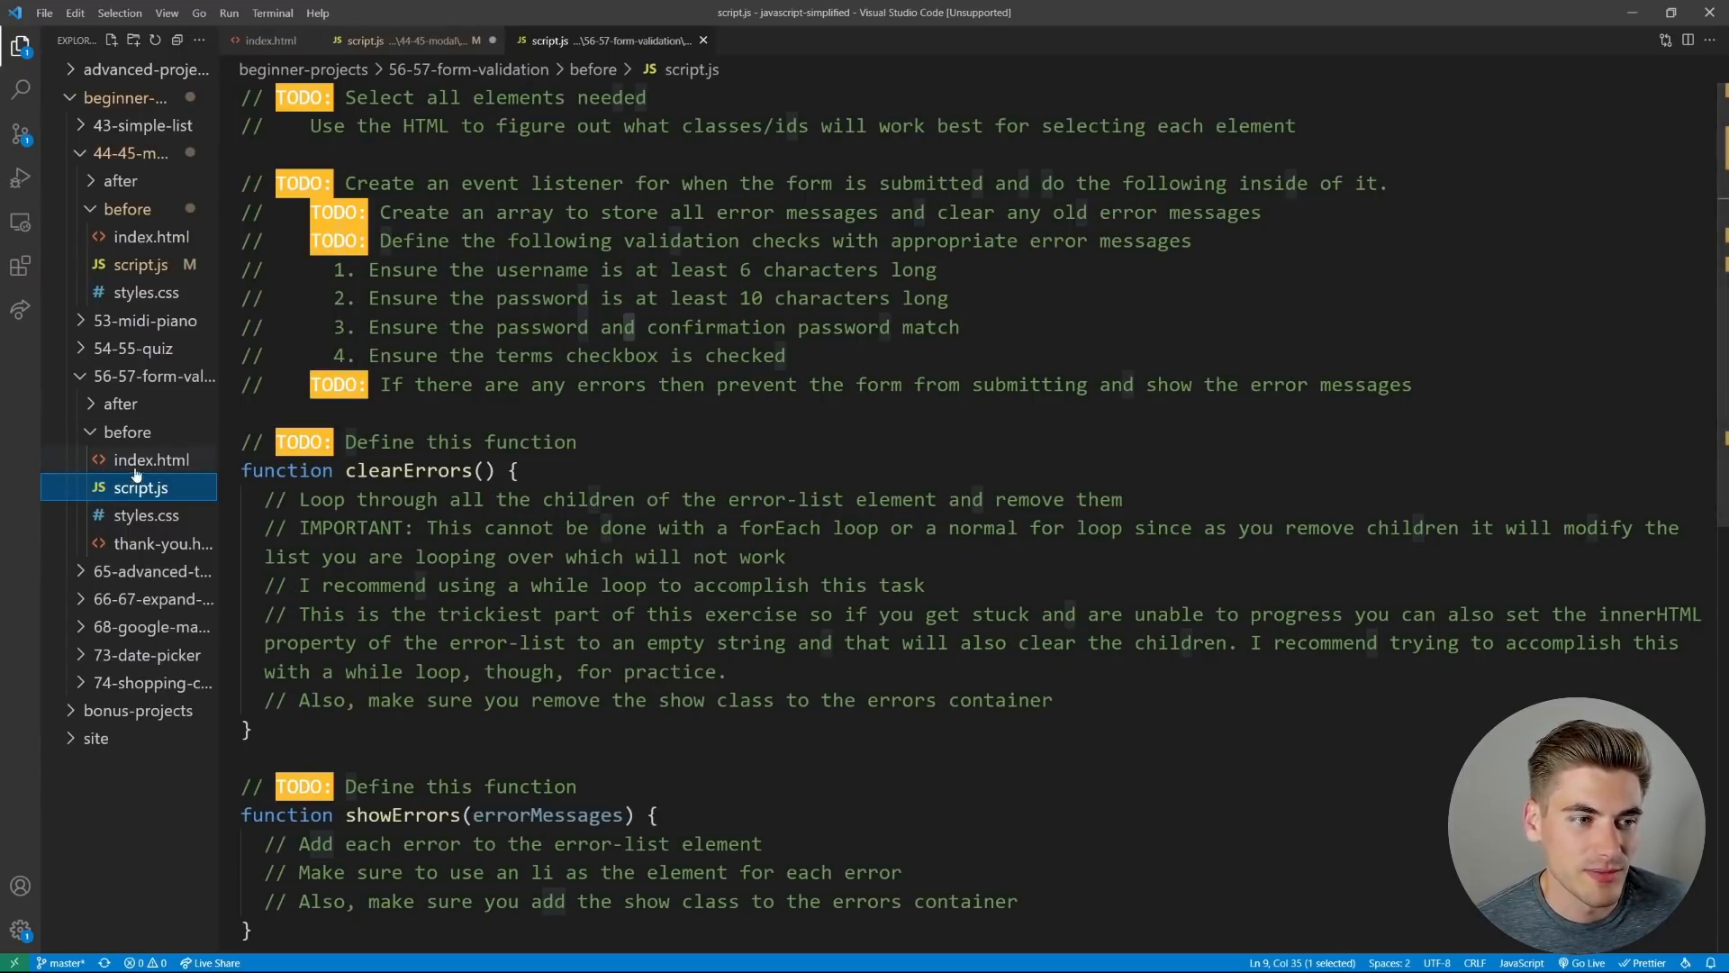
pyautogui.click(151, 459)
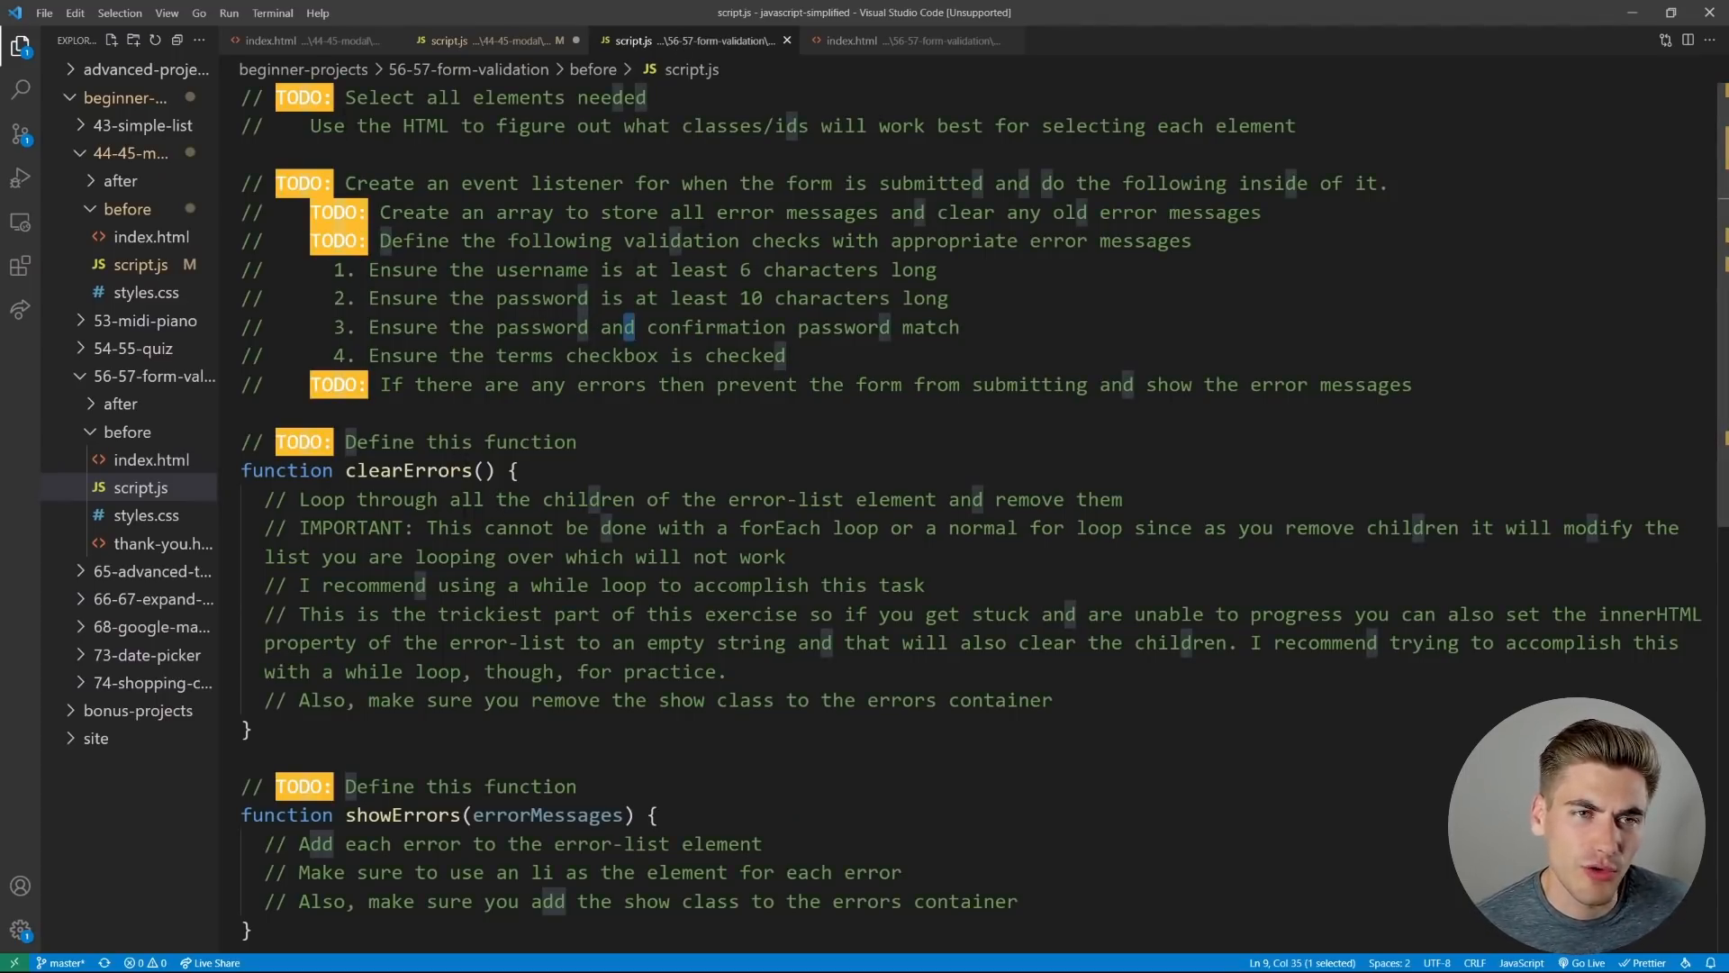
pyautogui.click(492, 41)
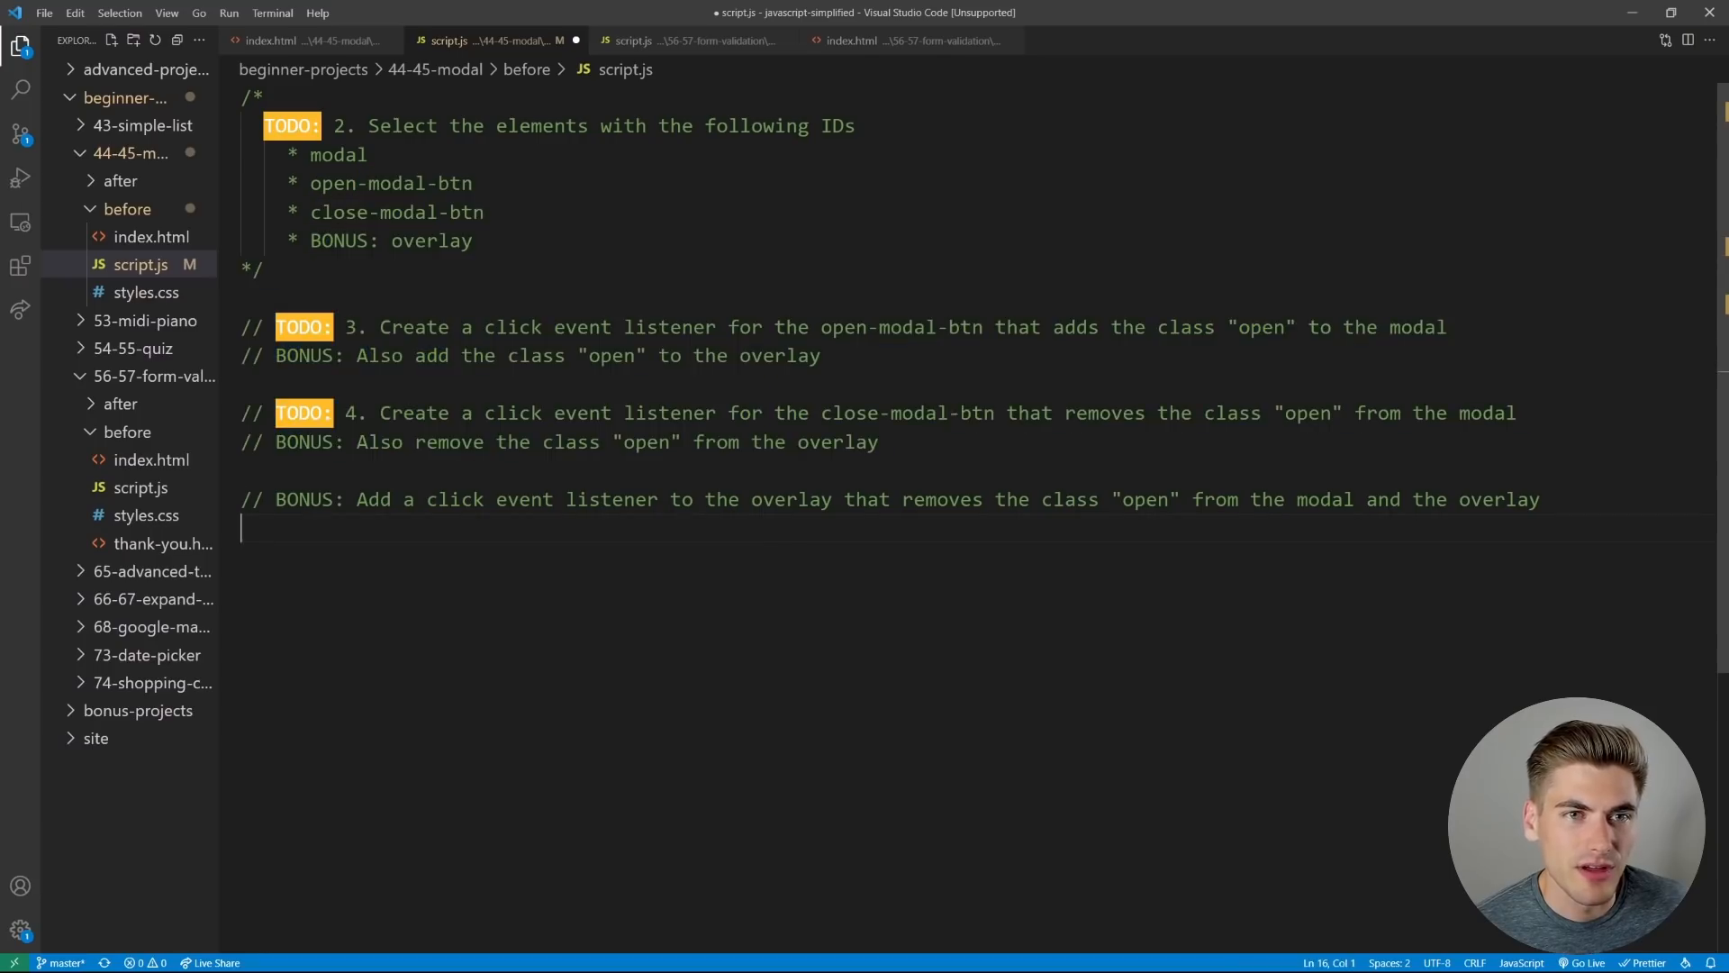
pyautogui.click(670, 40)
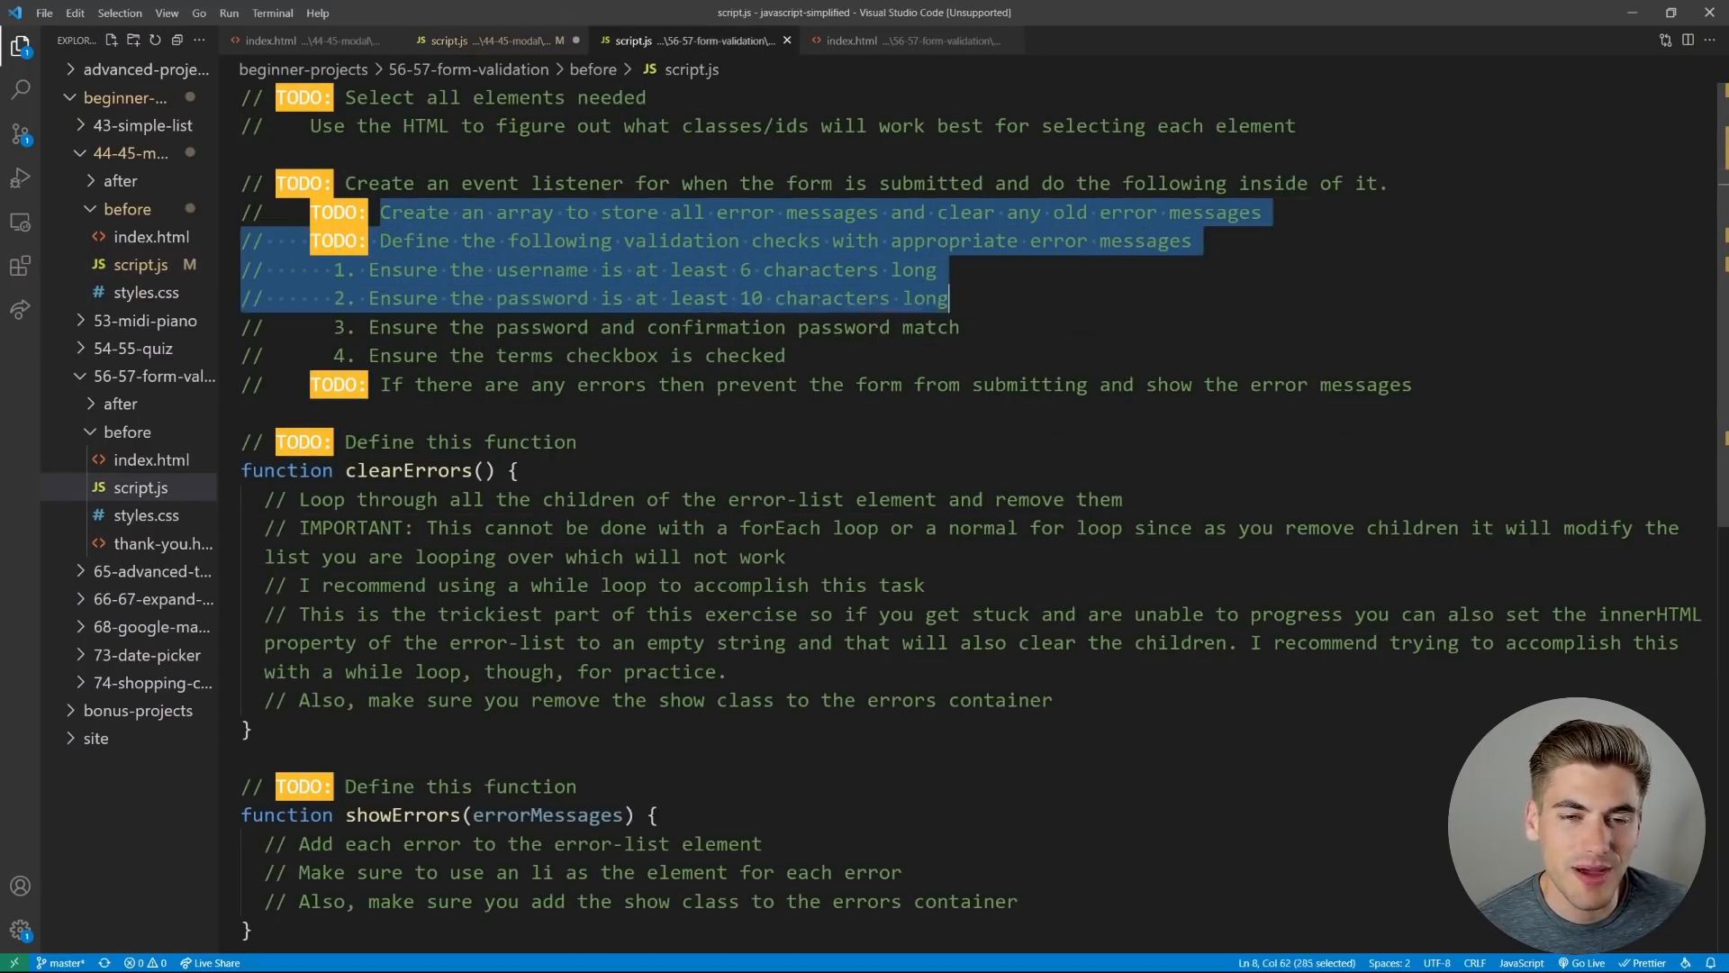
pyautogui.moveTo(949, 298); pyautogui.dragTo(786, 354)
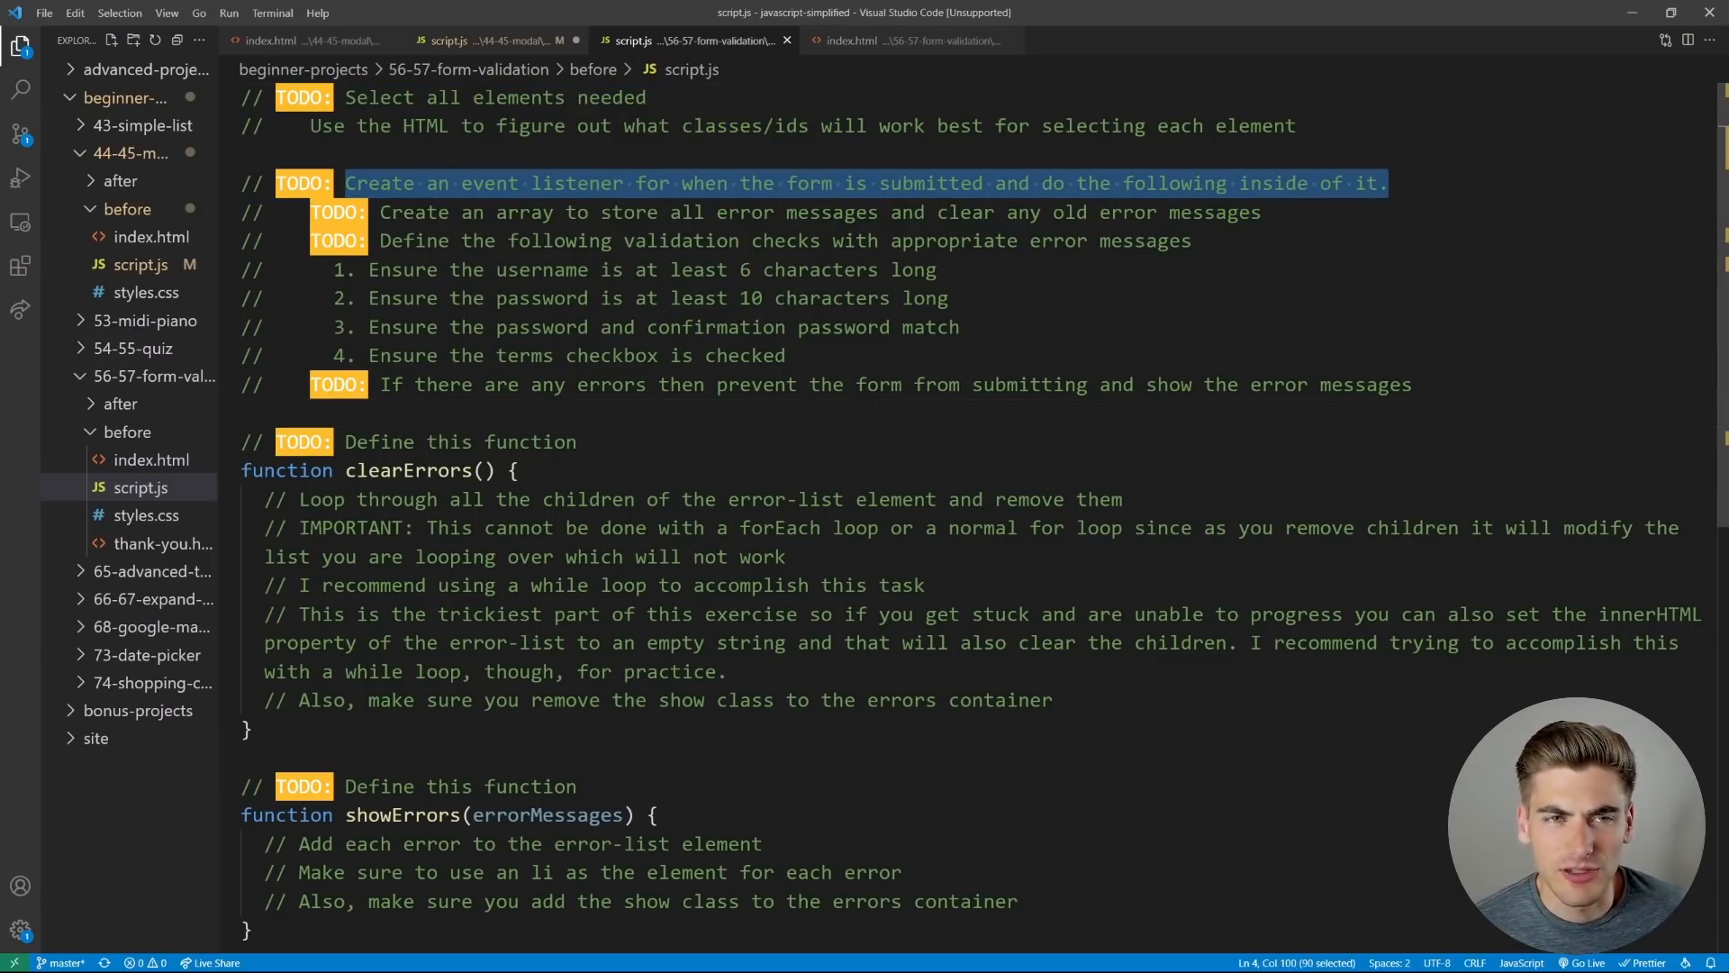
pyautogui.click(481, 40)
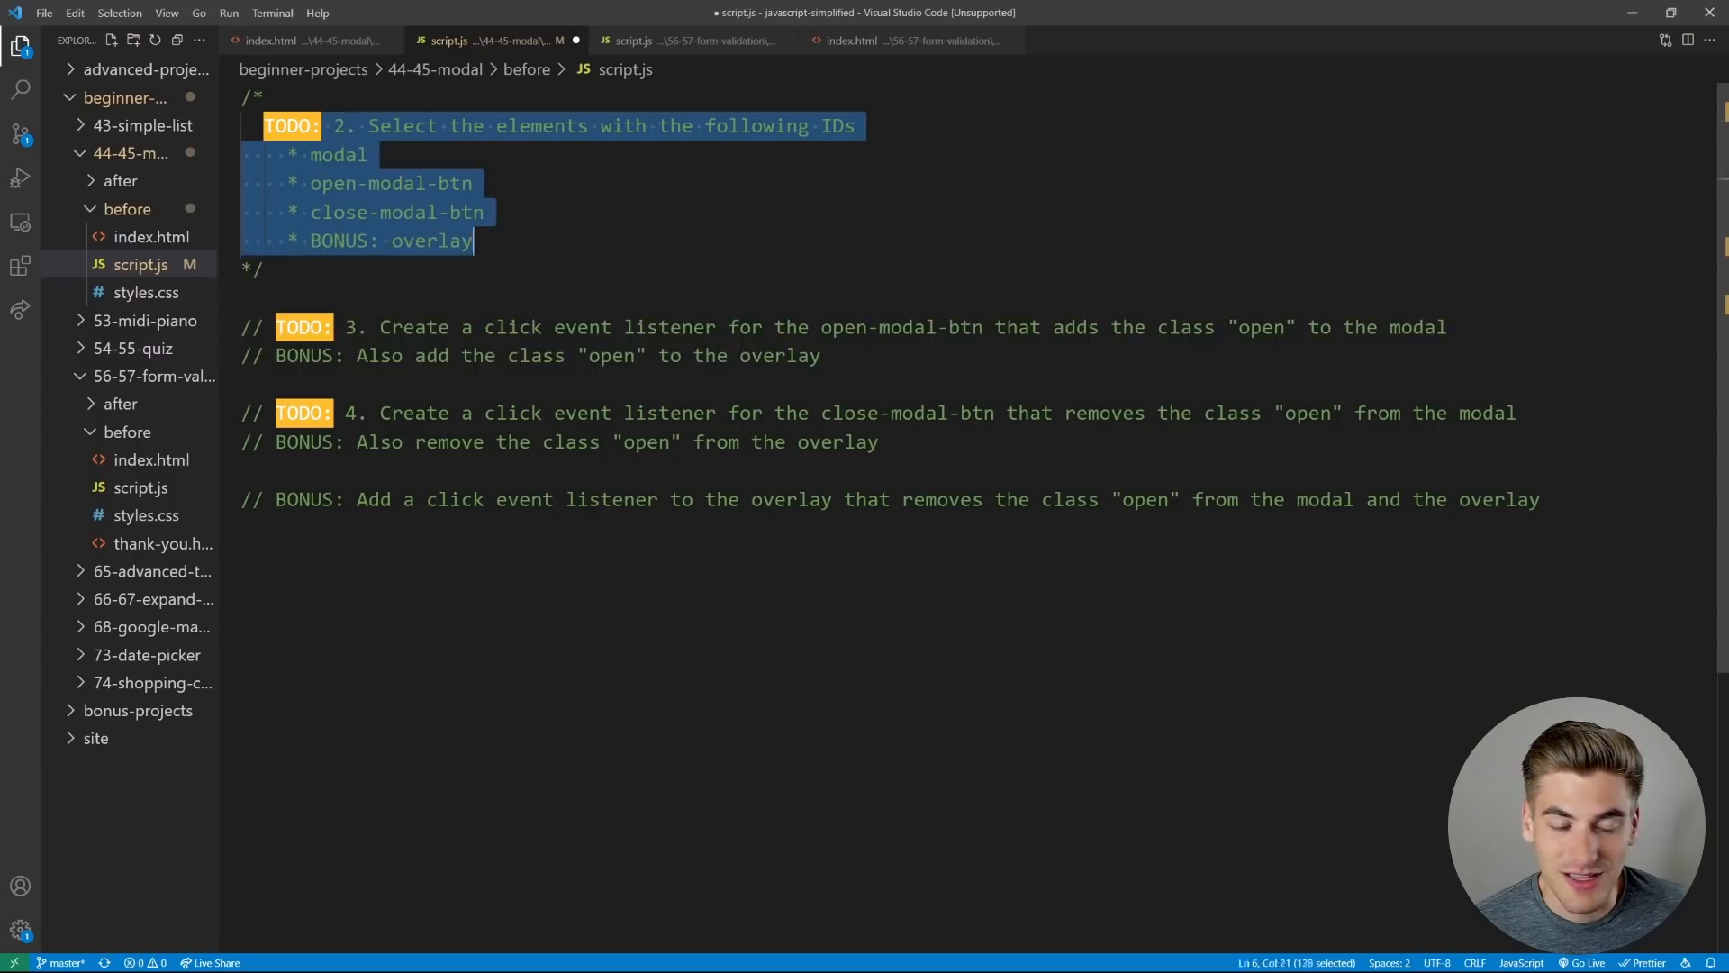
pyautogui.click(689, 40)
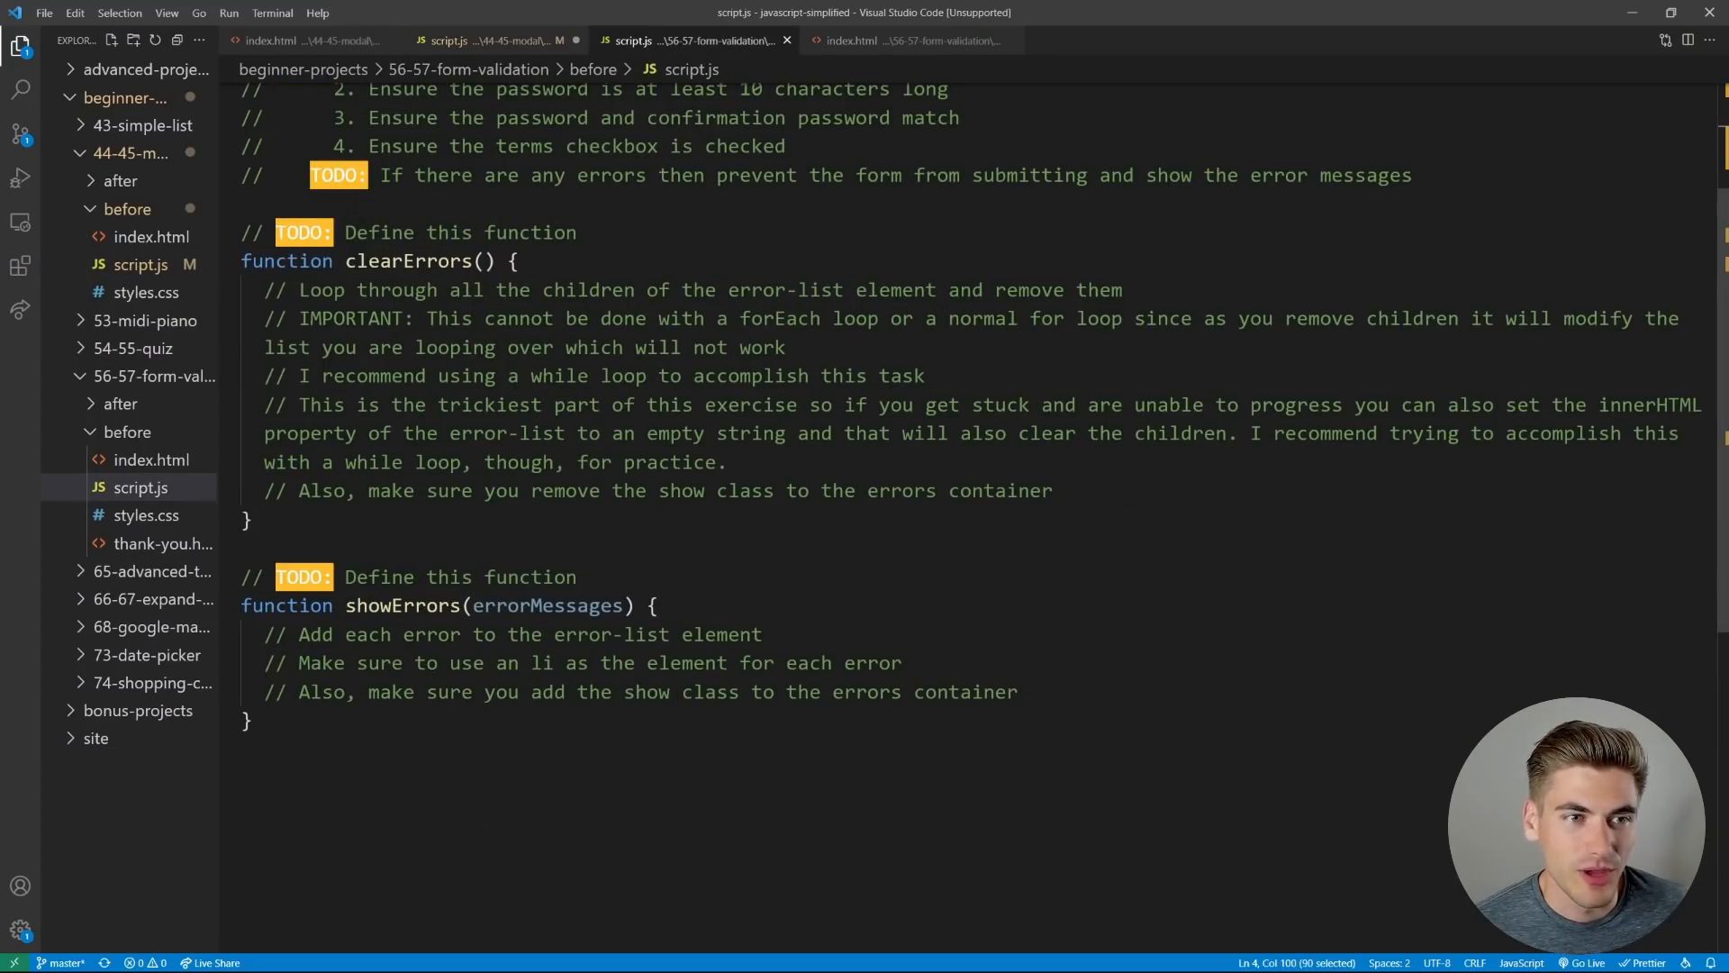
pyautogui.moveTo(344, 576); pyautogui.dragTo(575, 576)
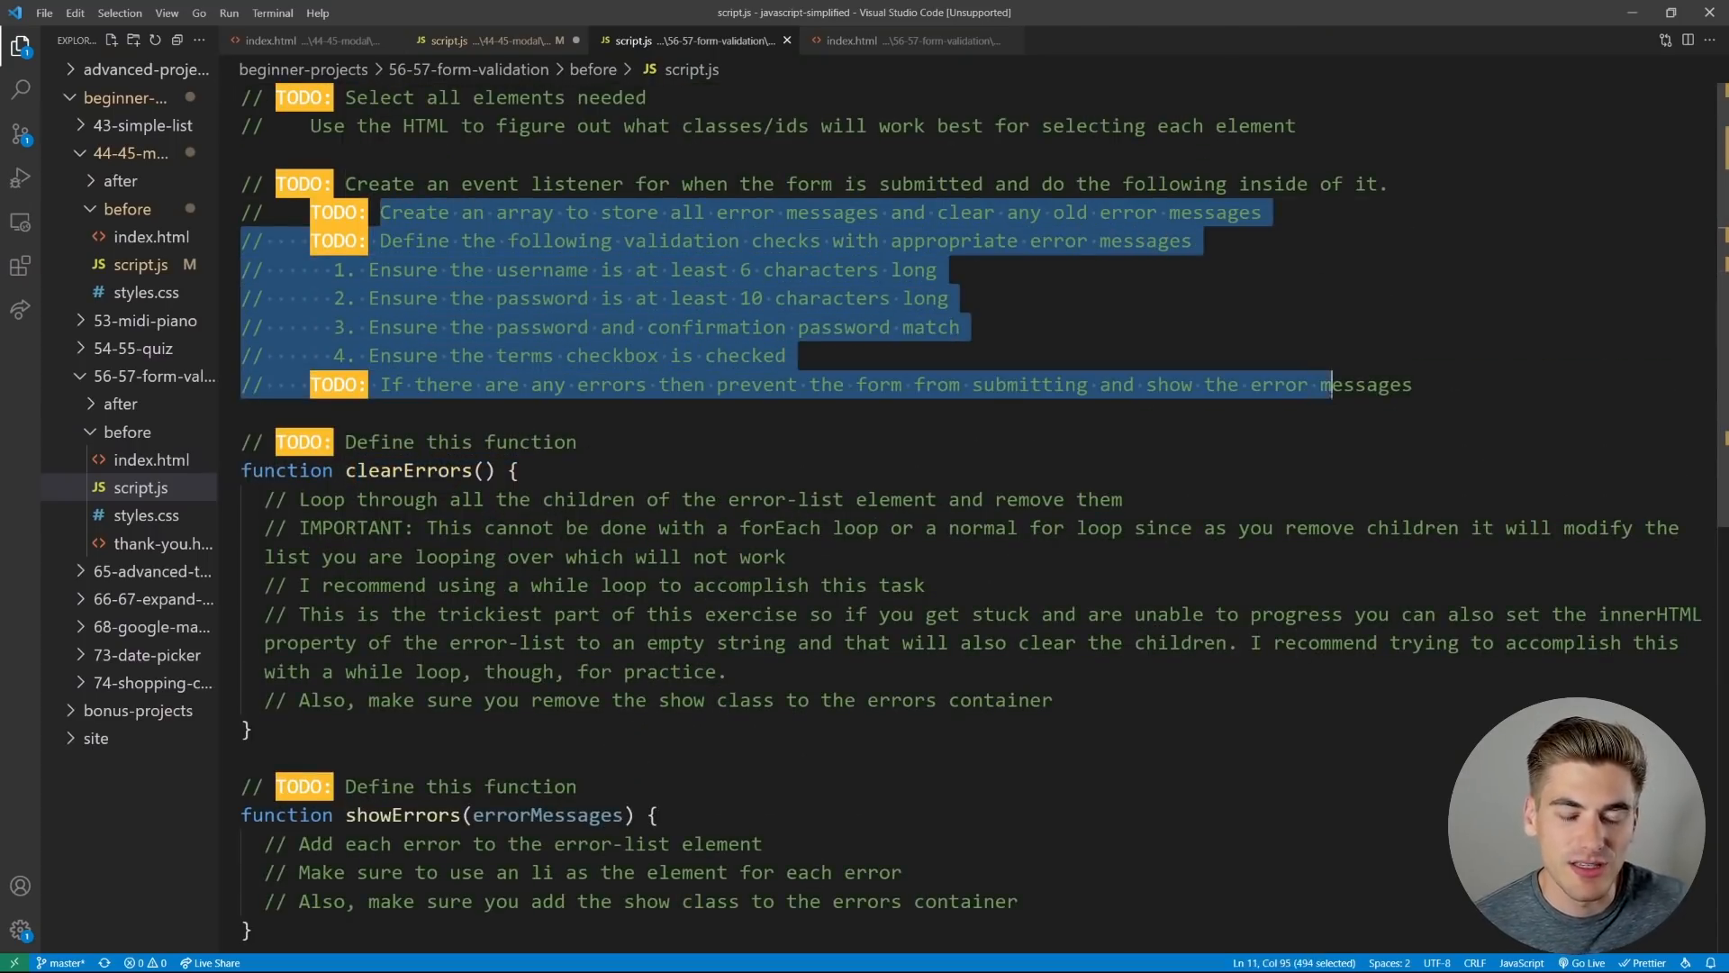
pyautogui.click(512, 470)
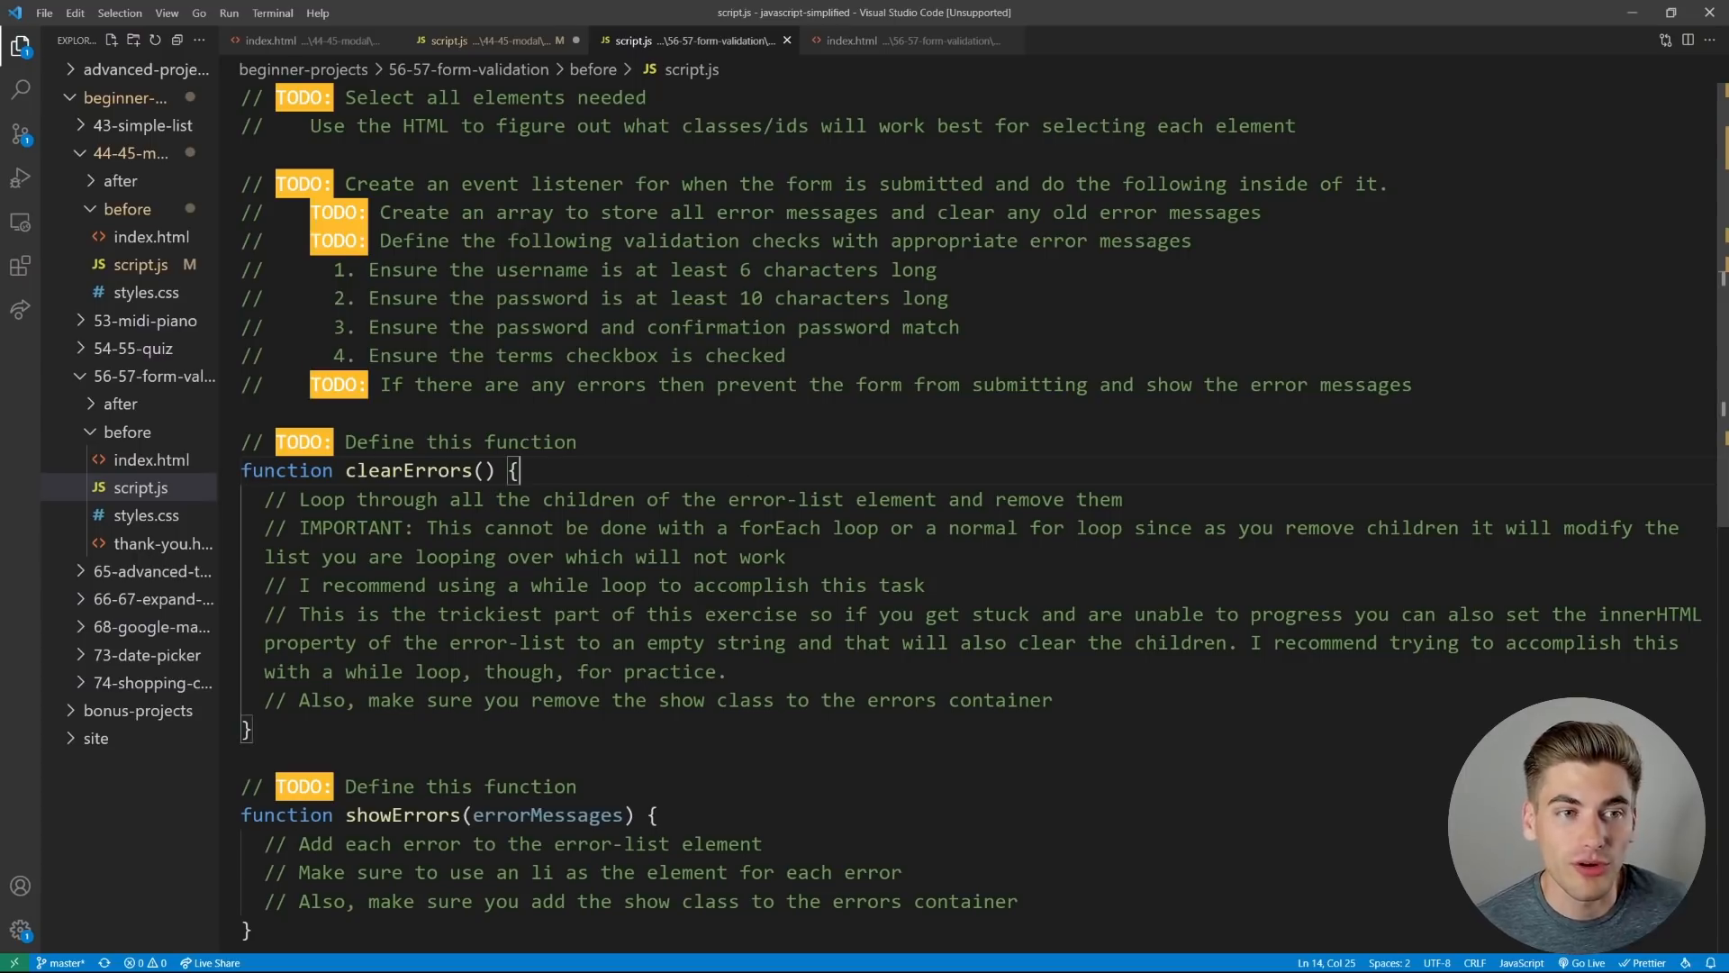
pyautogui.moveTo(380, 212); pyautogui.dragTo(1261, 212)
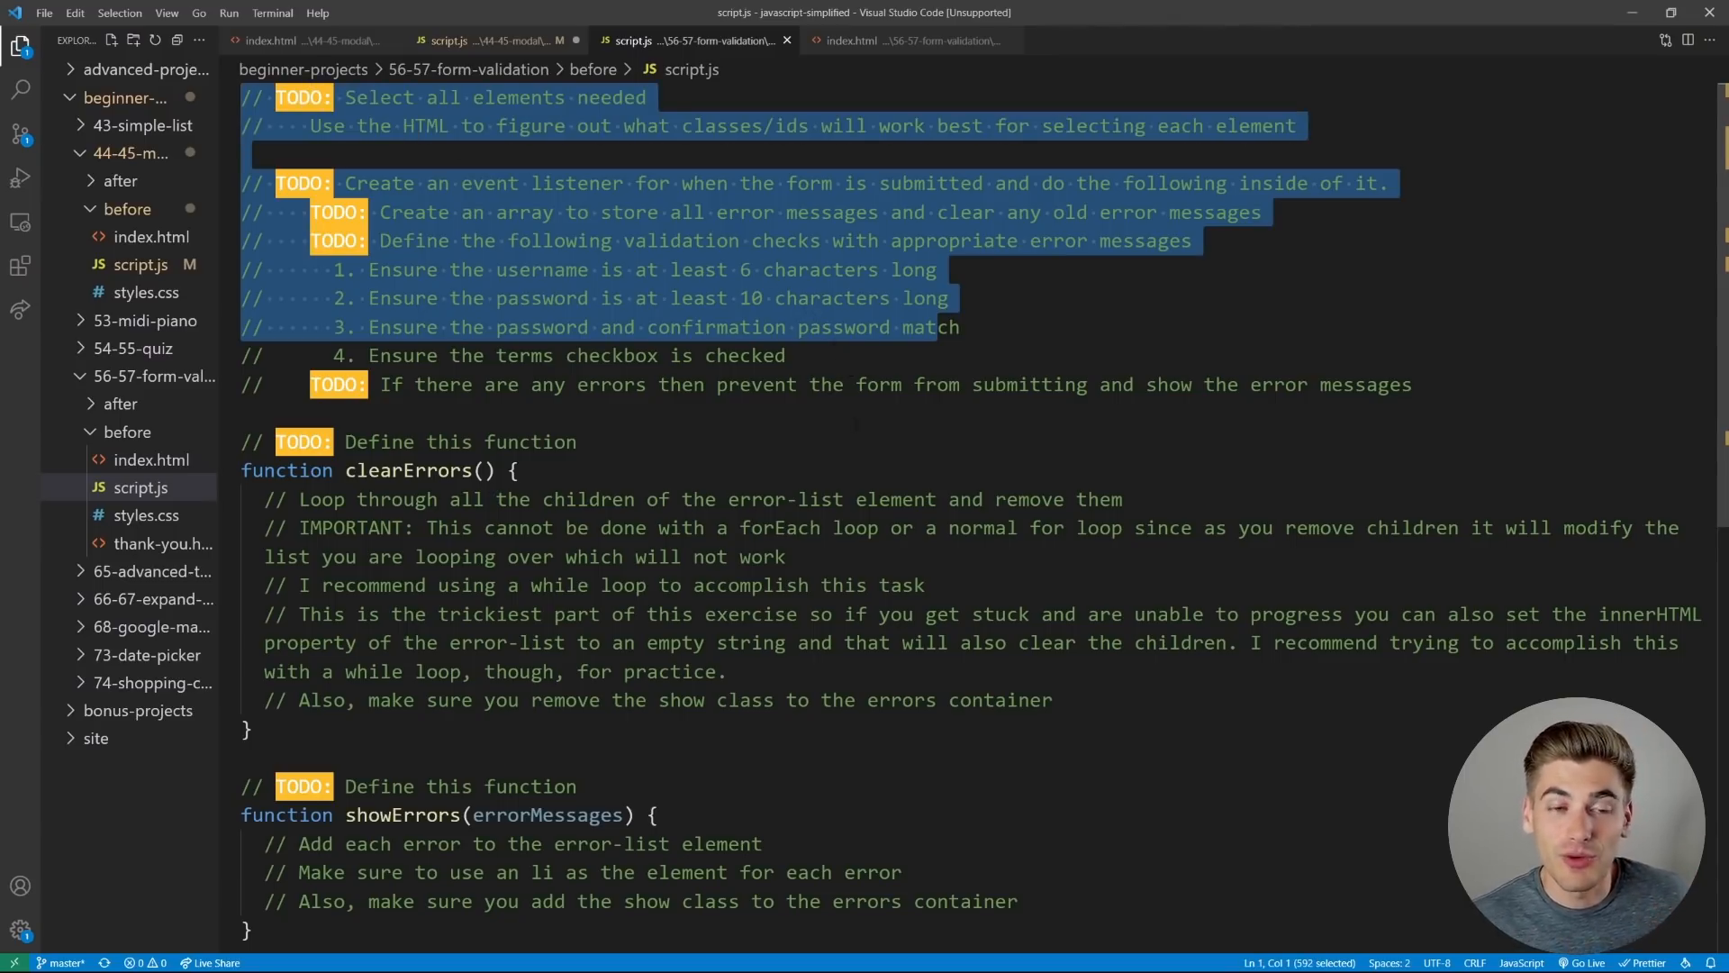
pyautogui.click(517, 470)
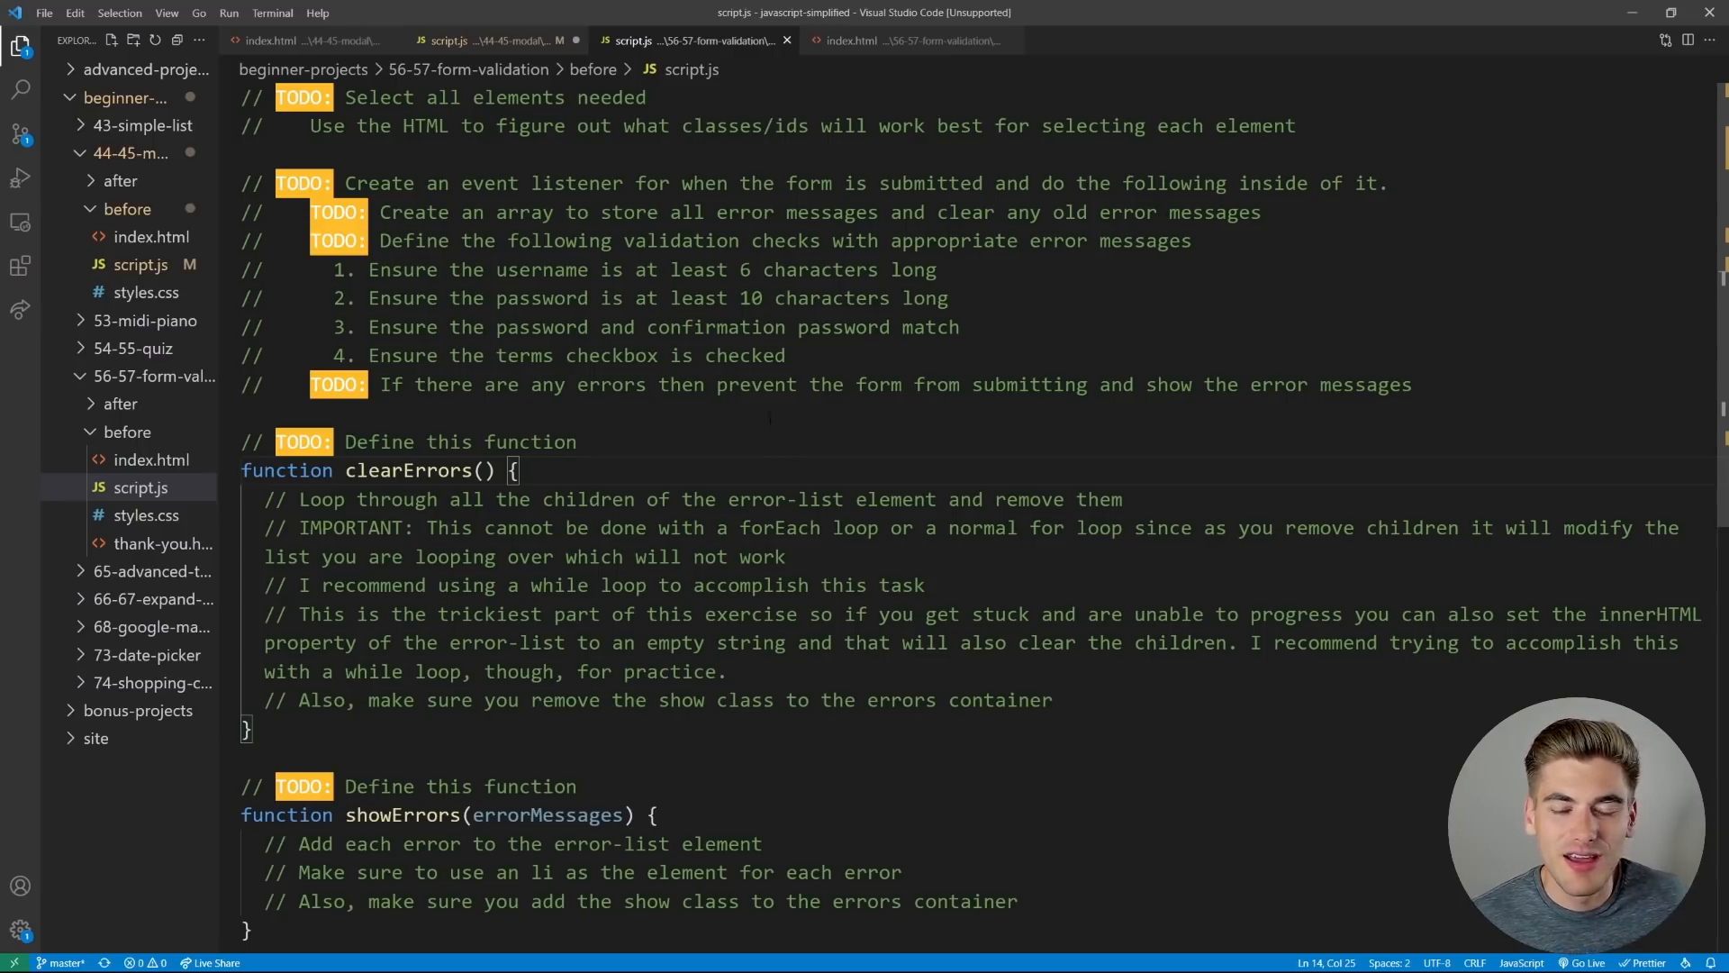
pyautogui.moveTo(382, 212); pyautogui.dragTo(658, 212)
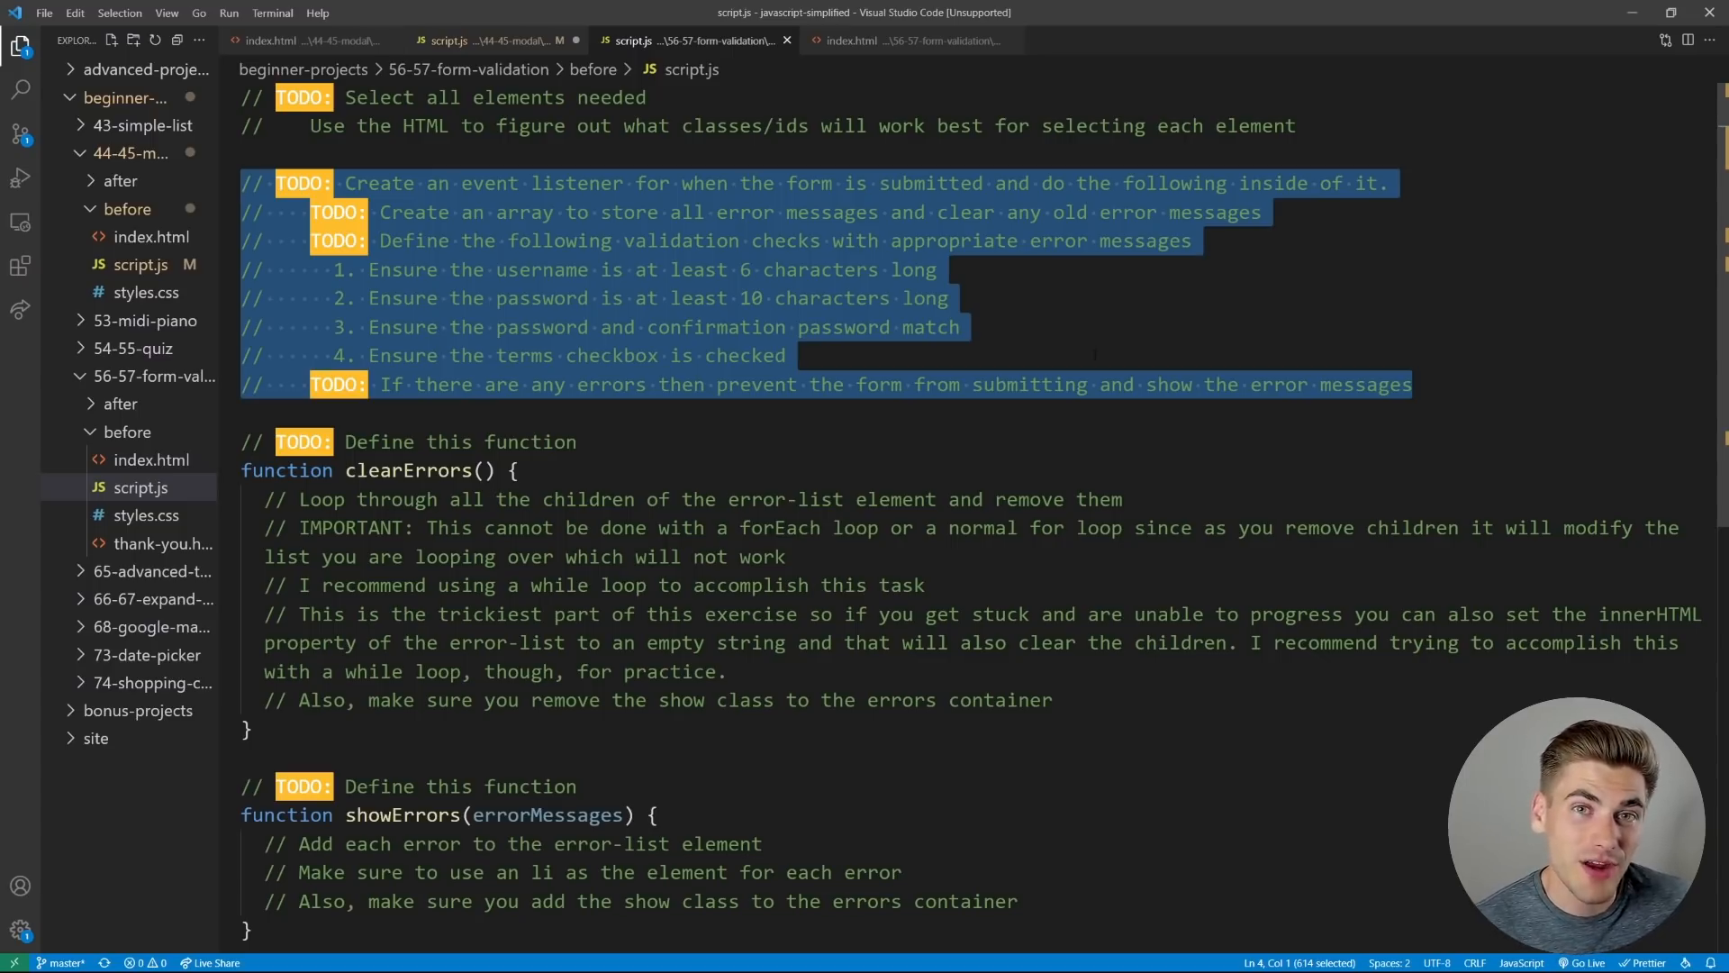
# Clear the selection and expand the advanced projects folder in the Explorer
pyautogui.press('Delete')
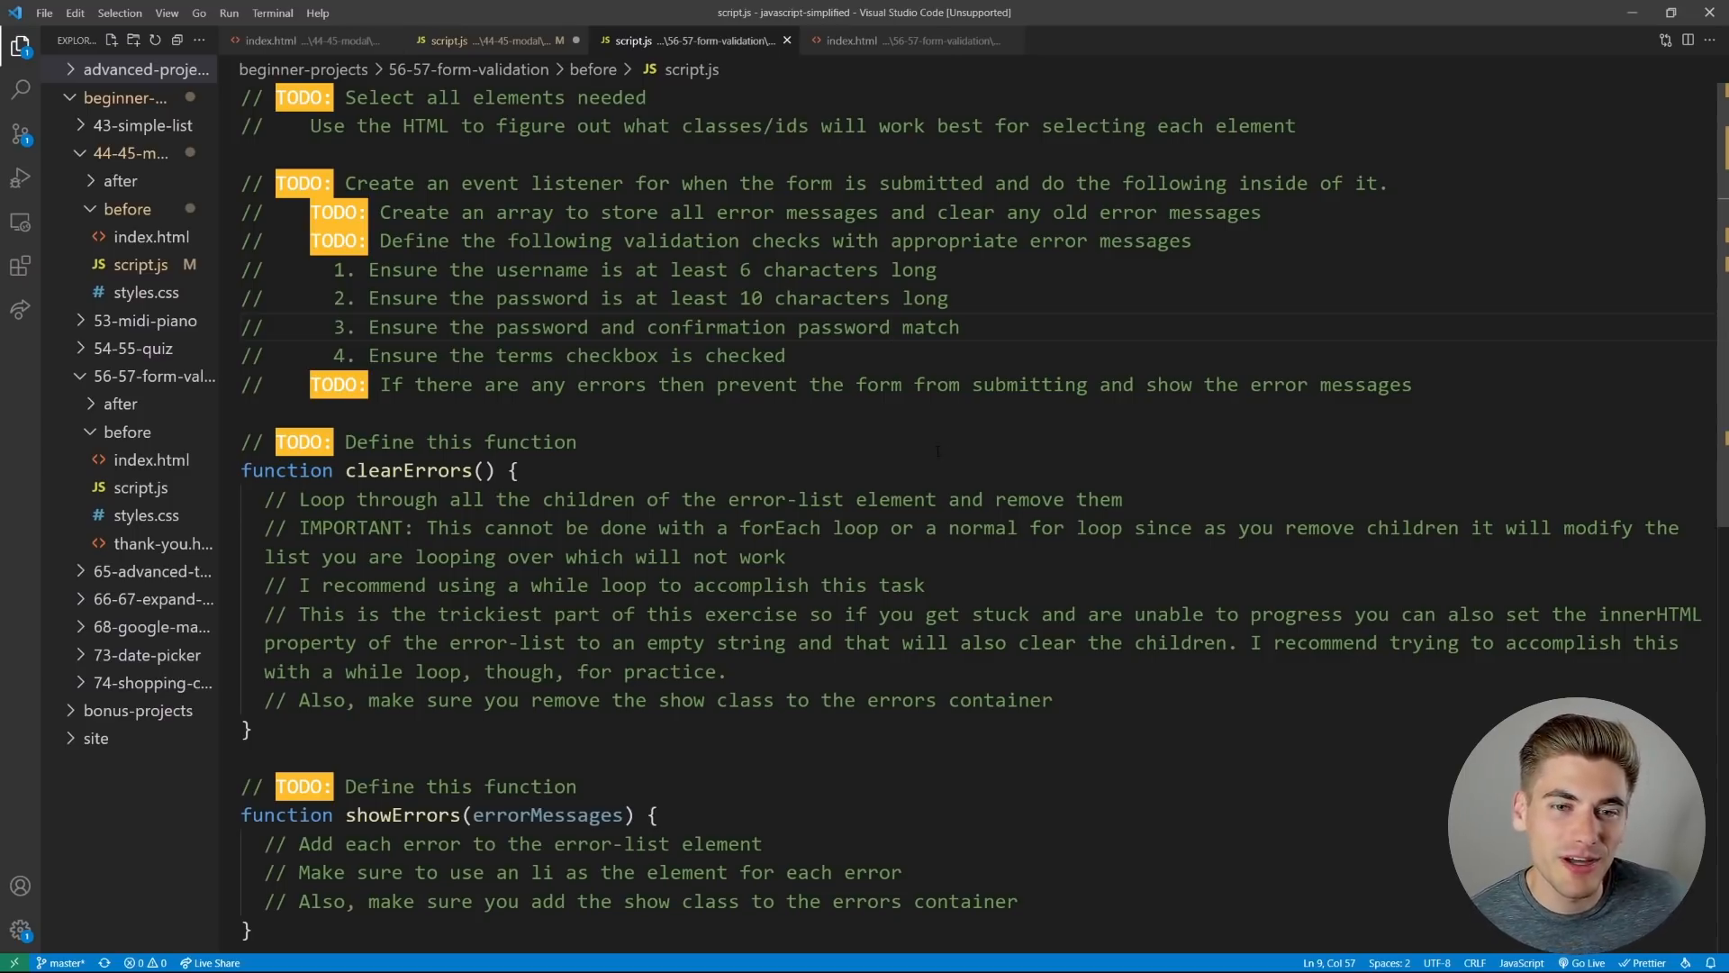
pyautogui.click(135, 69)
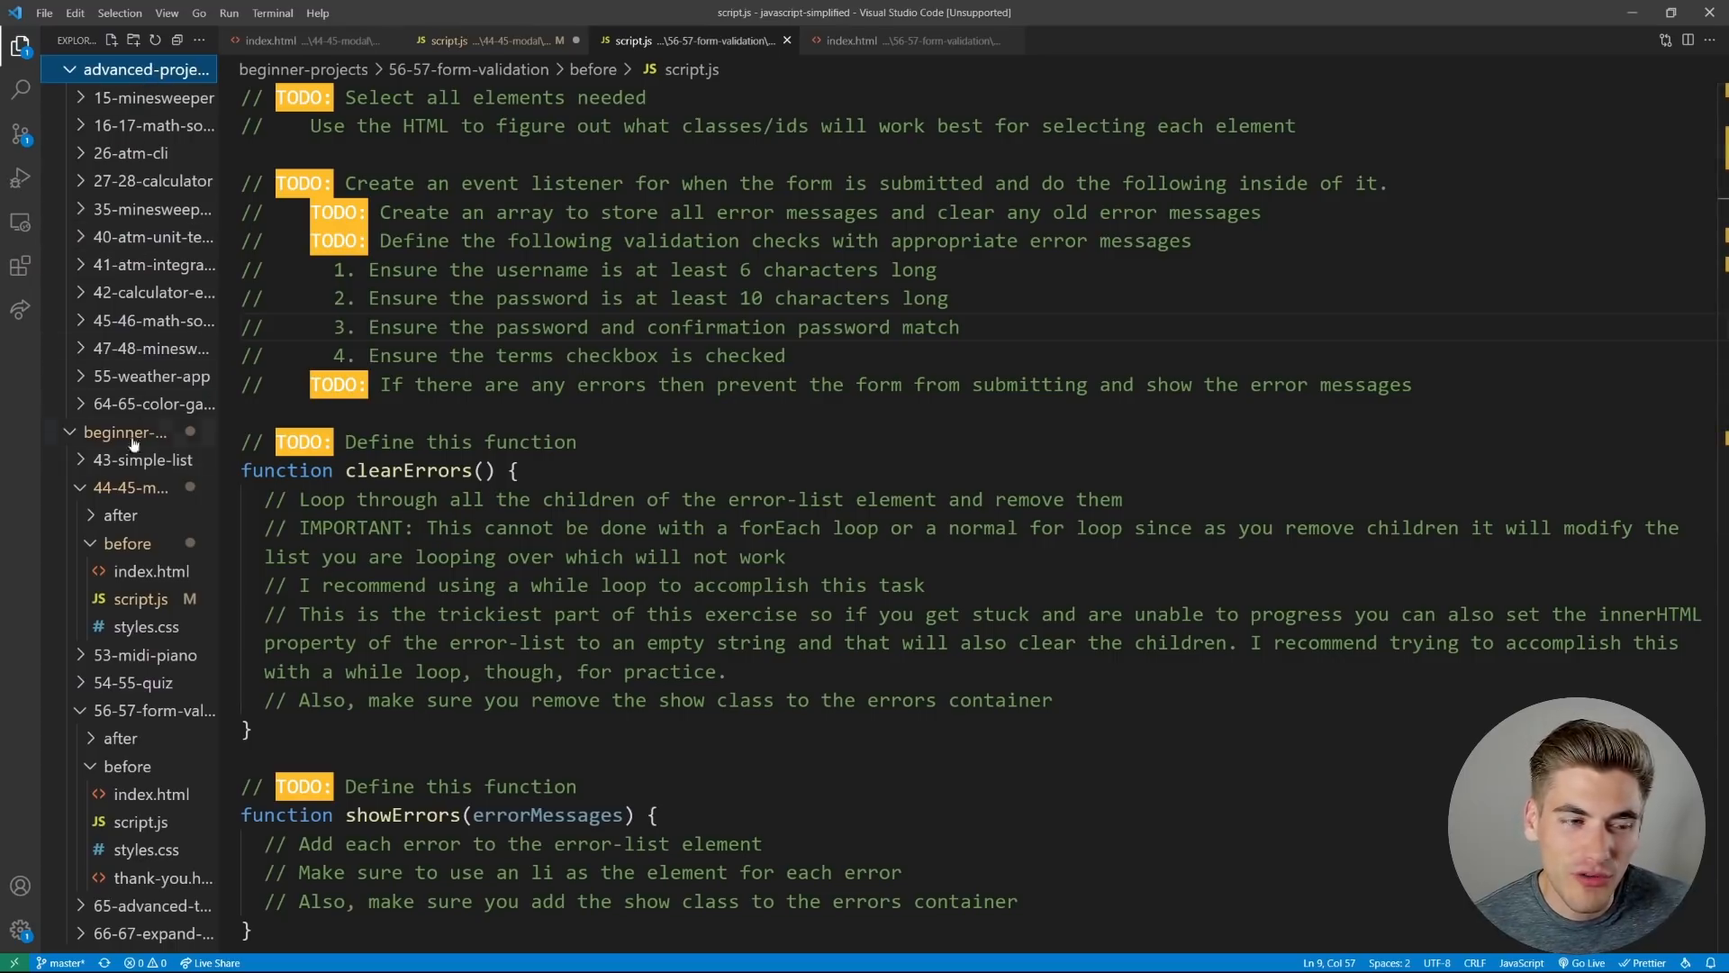